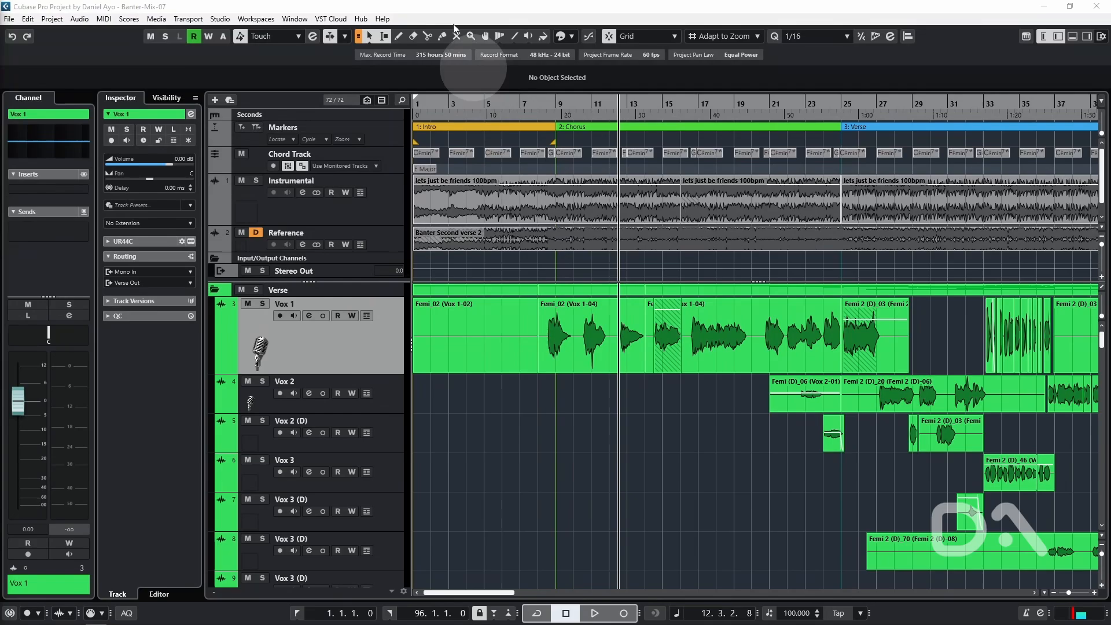
# Step: Save the current preferences as preset 'DA', overwriting the existing 'DA' preset
pyautogui.click(27, 19)
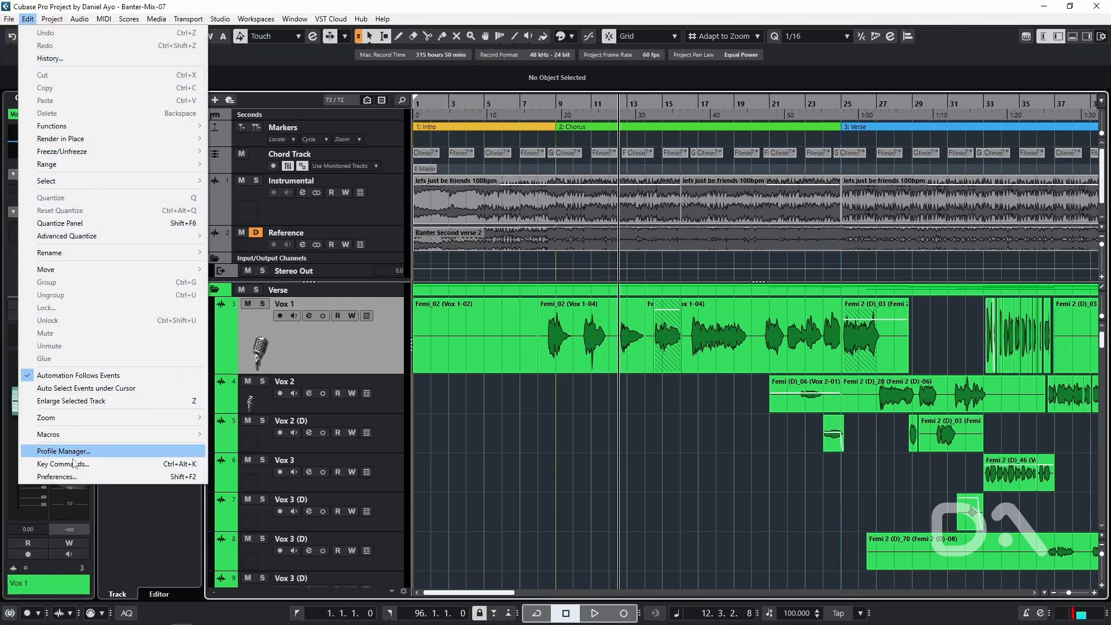
pyautogui.click(56, 476)
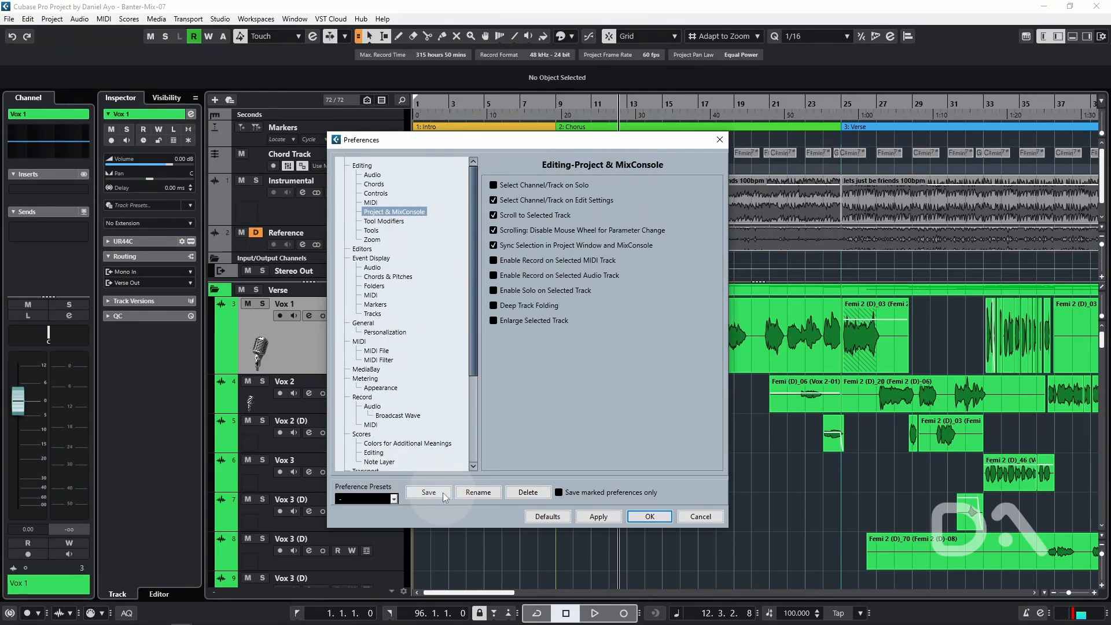
pyautogui.click(428, 491)
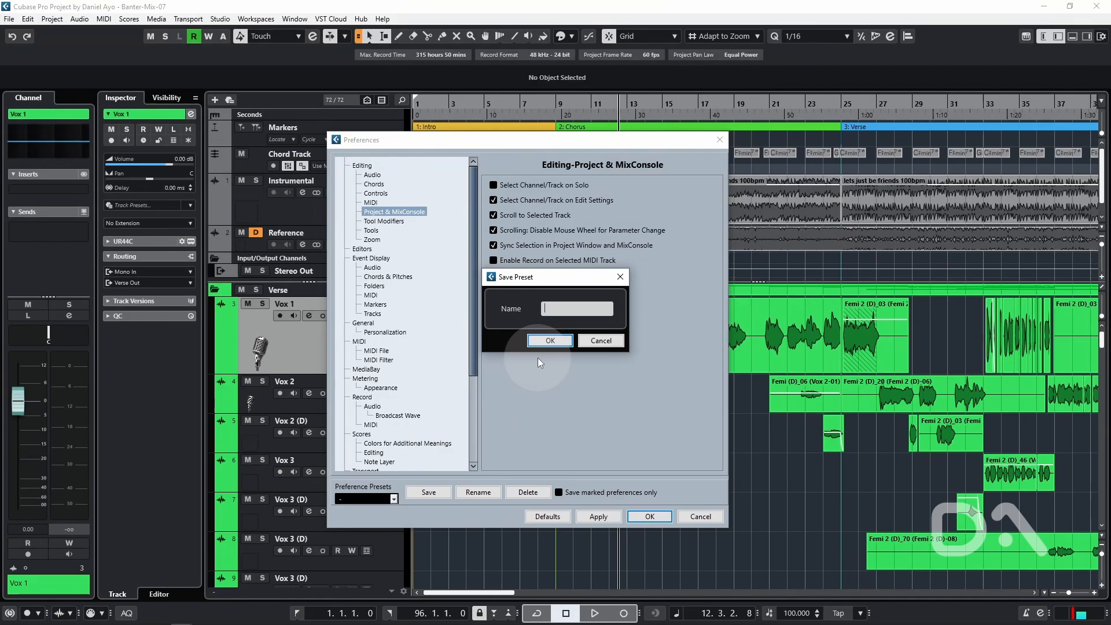
pyautogui.write('DA')
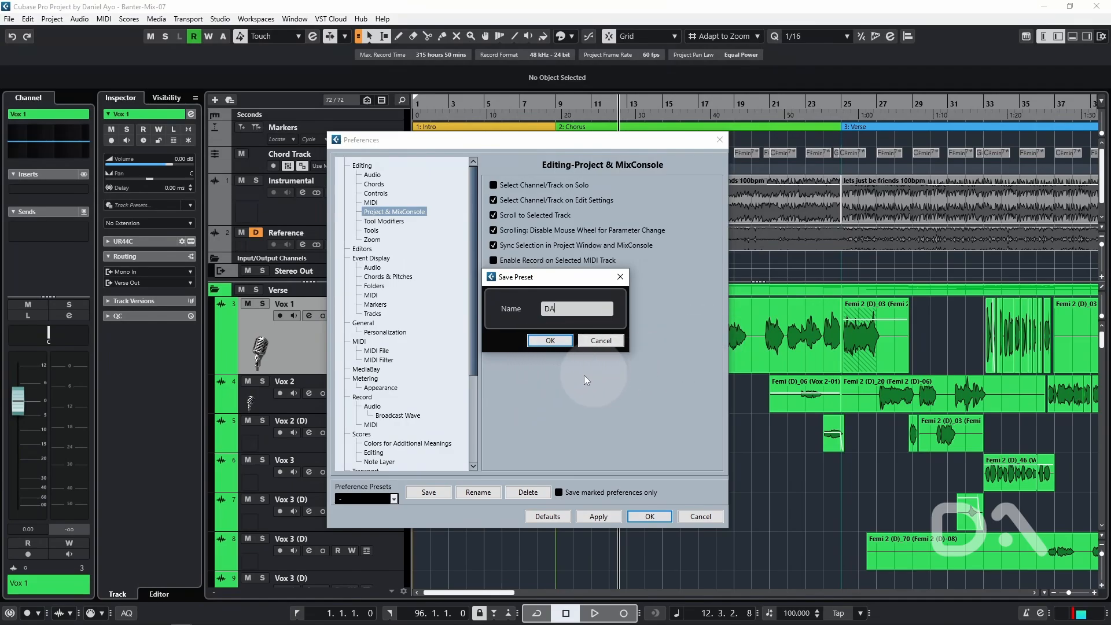
pyautogui.click(549, 341)
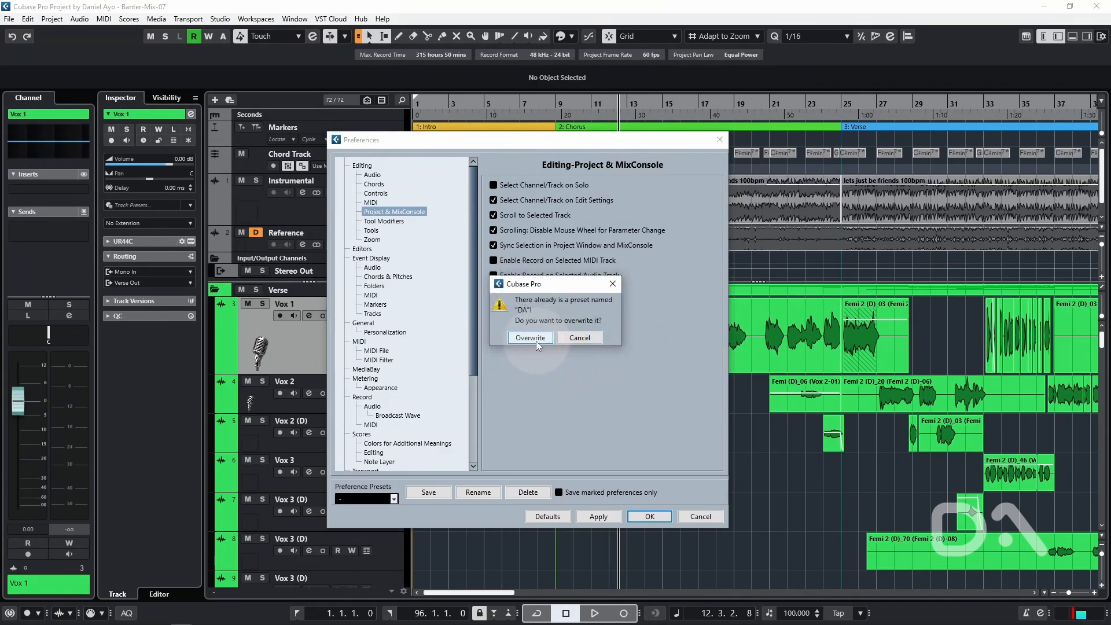
pyautogui.click(530, 337)
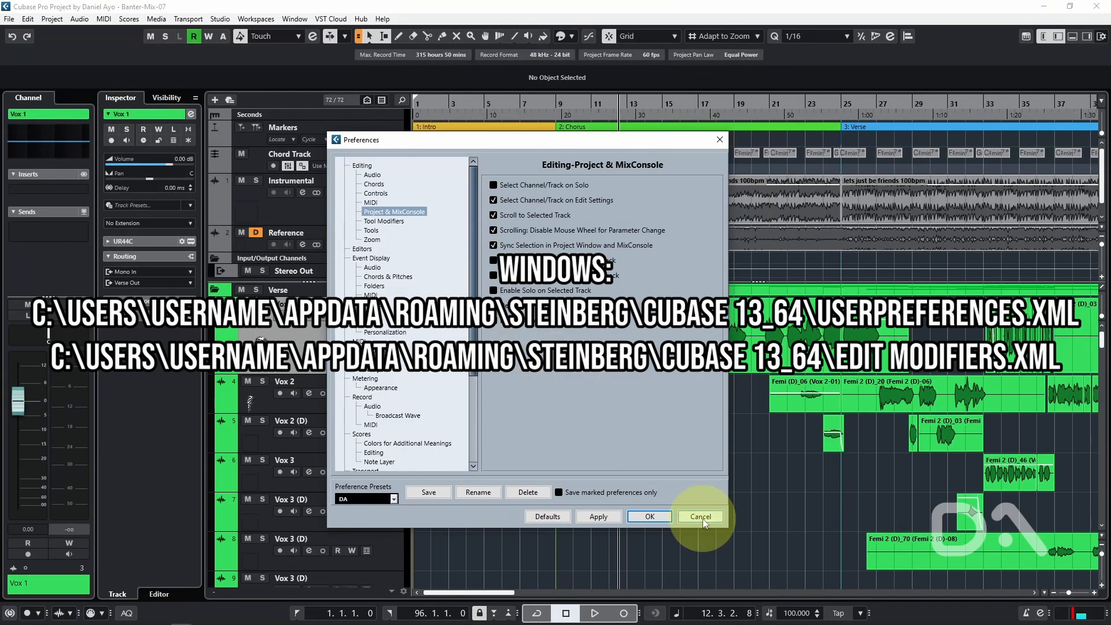
# Step: Close Preferences without further changes and switch to another window
pyautogui.click(700, 516)
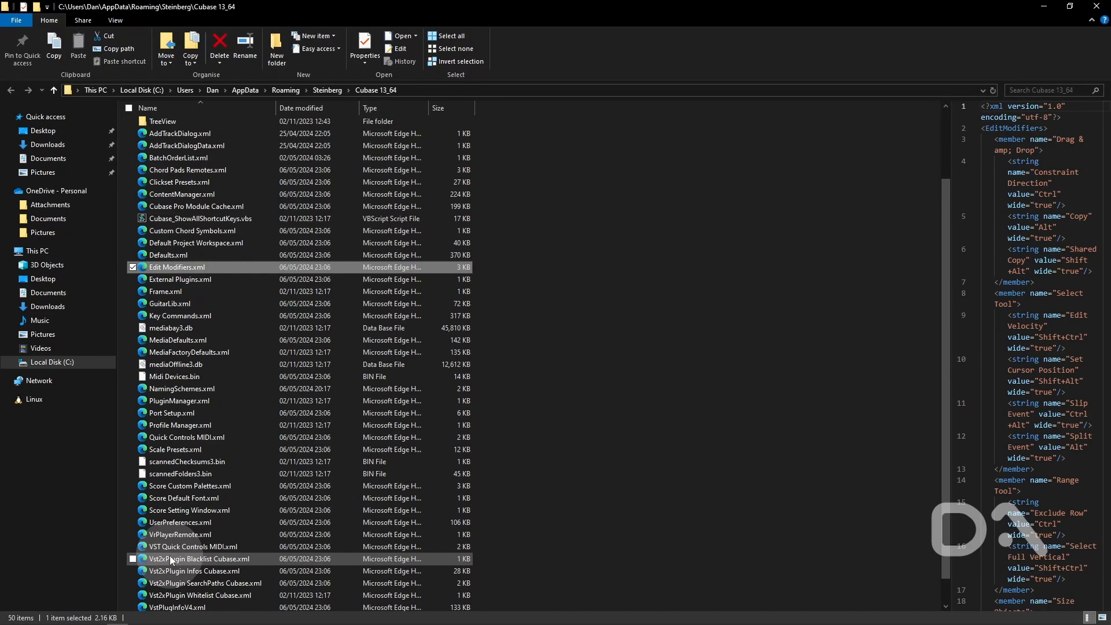
pyautogui.click(175, 522)
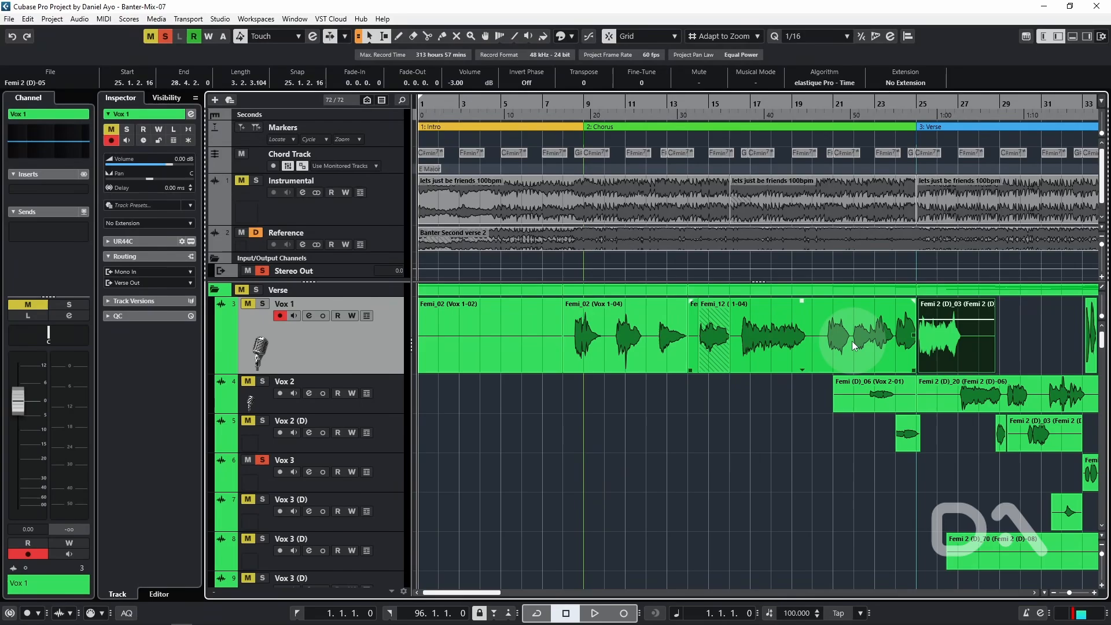
# Step: Record-enable the Vox 1 track
pyautogui.click(284, 381)
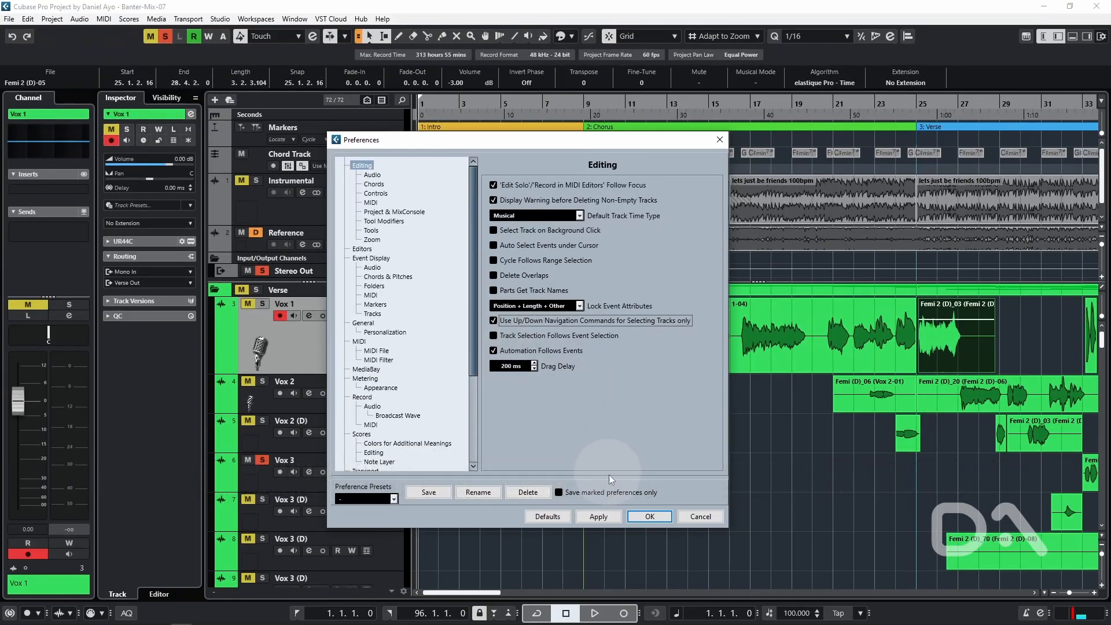
# Step: Select the Vox 2 track so it becomes armed for recording
pyautogui.click(648, 515)
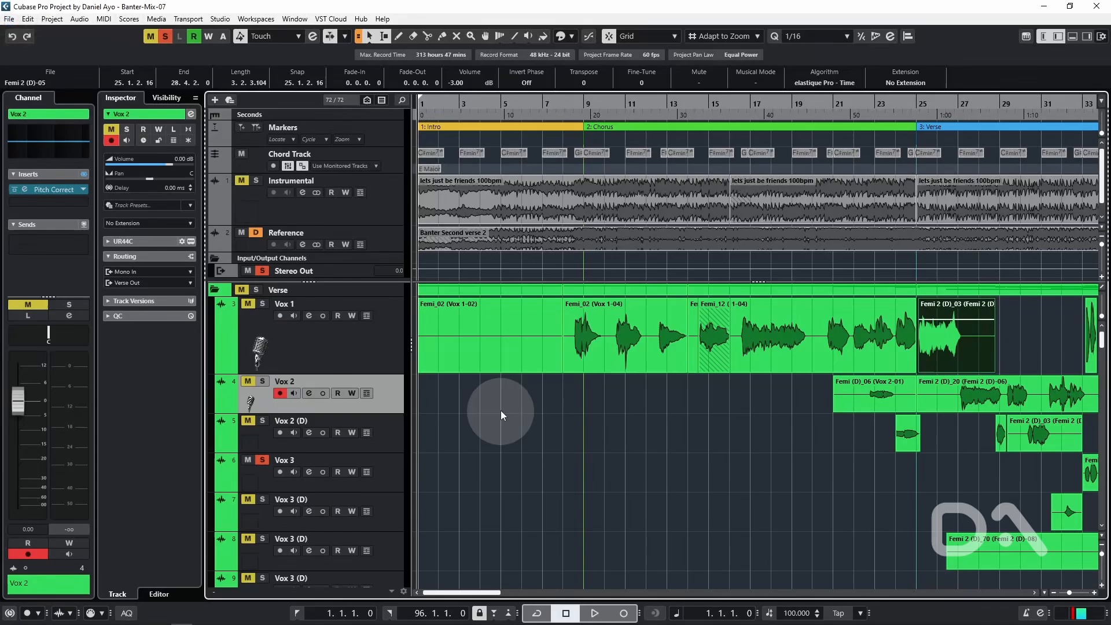
pyautogui.moveTo(492, 414)
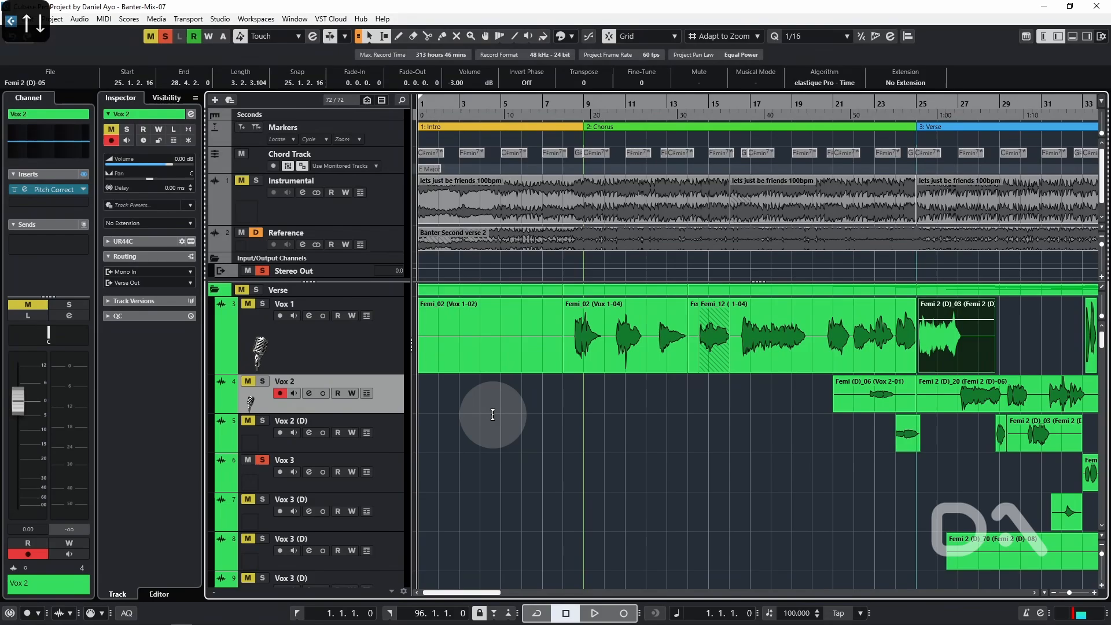
pyautogui.moveTo(550, 546)
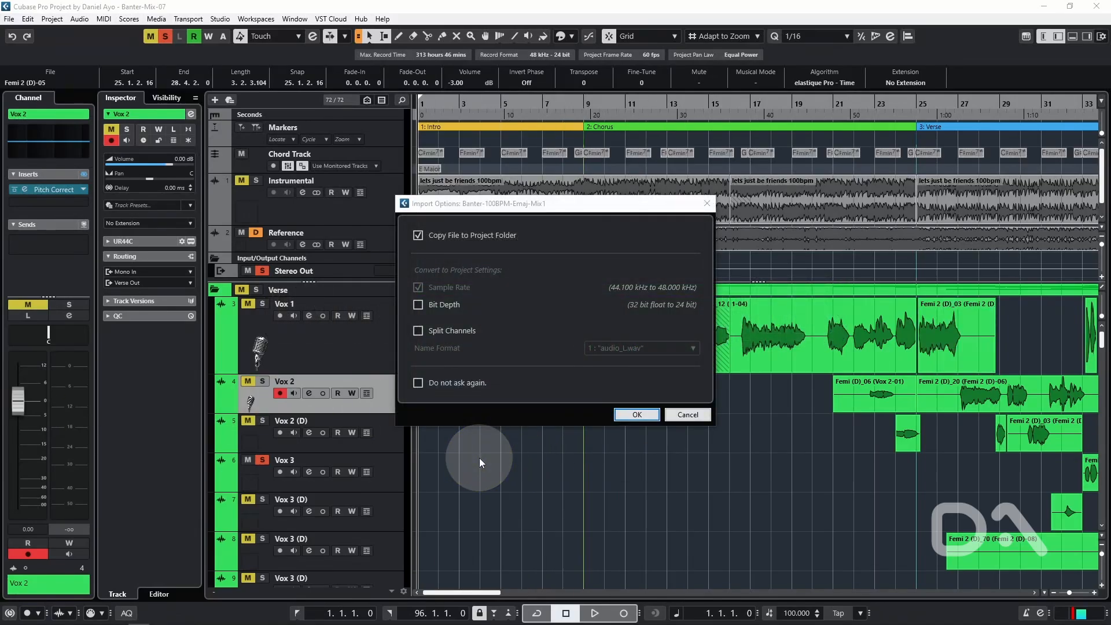
pyautogui.moveTo(473, 247)
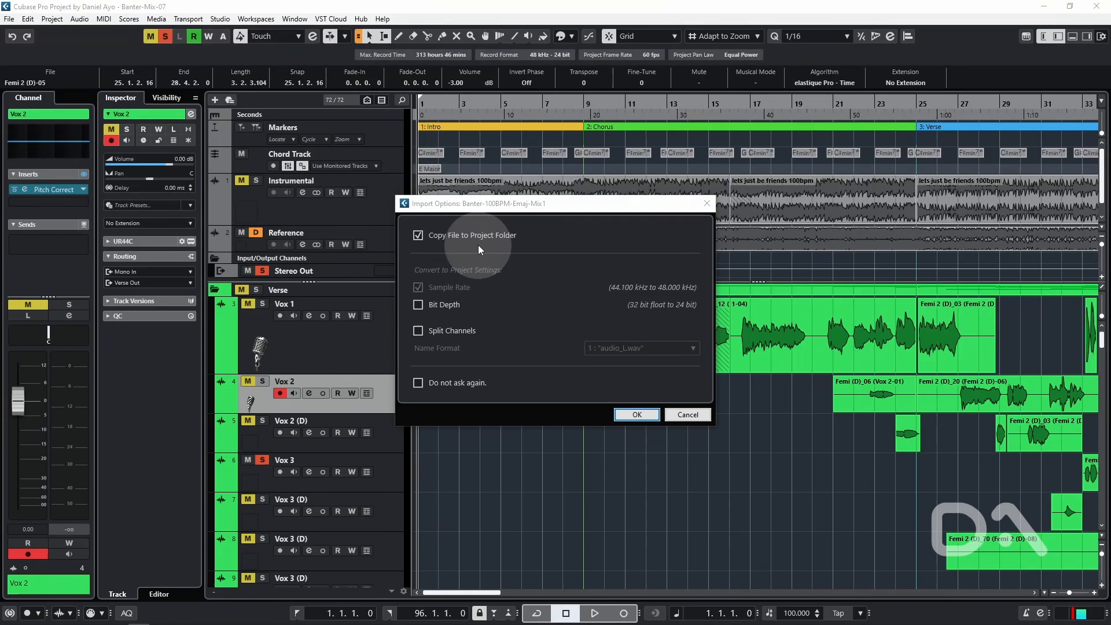
pyautogui.moveTo(454, 277)
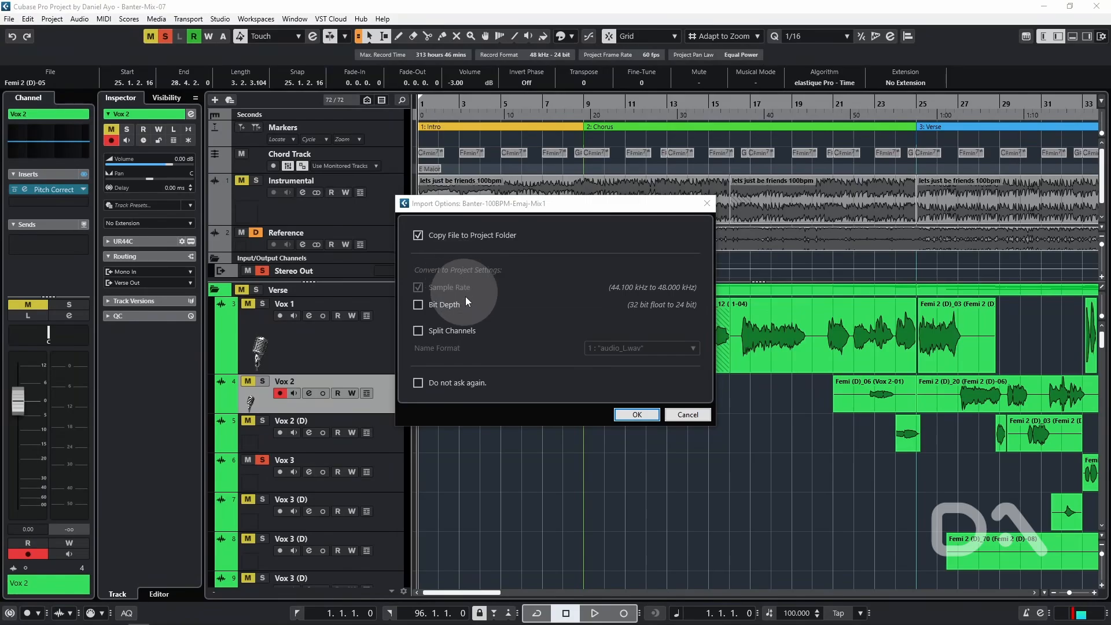
pyautogui.moveTo(618, 292)
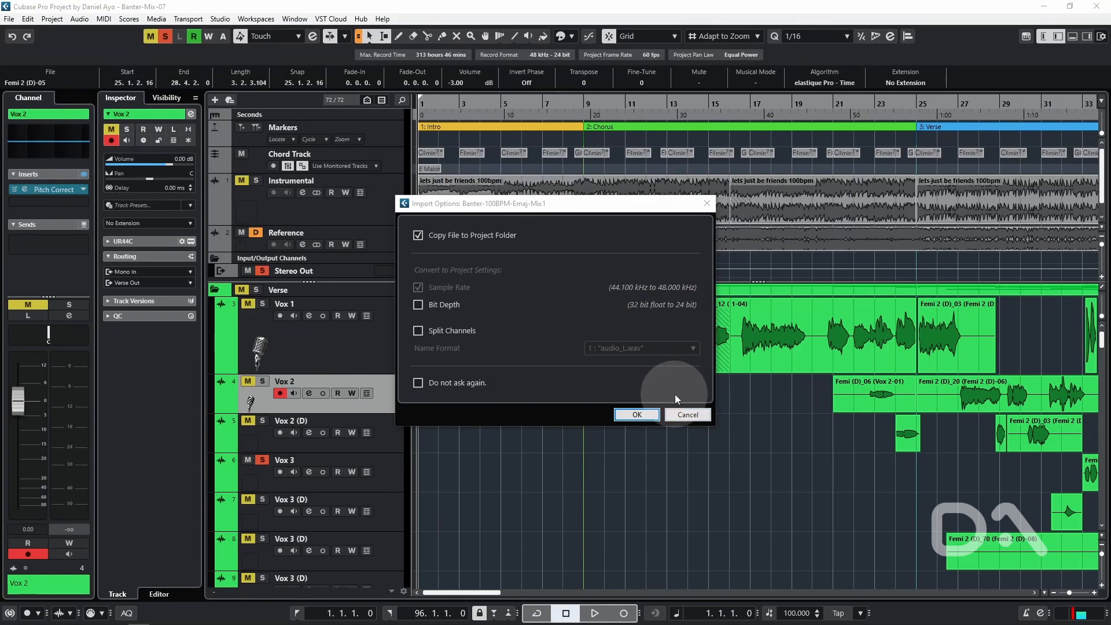
pyautogui.click(634, 415)
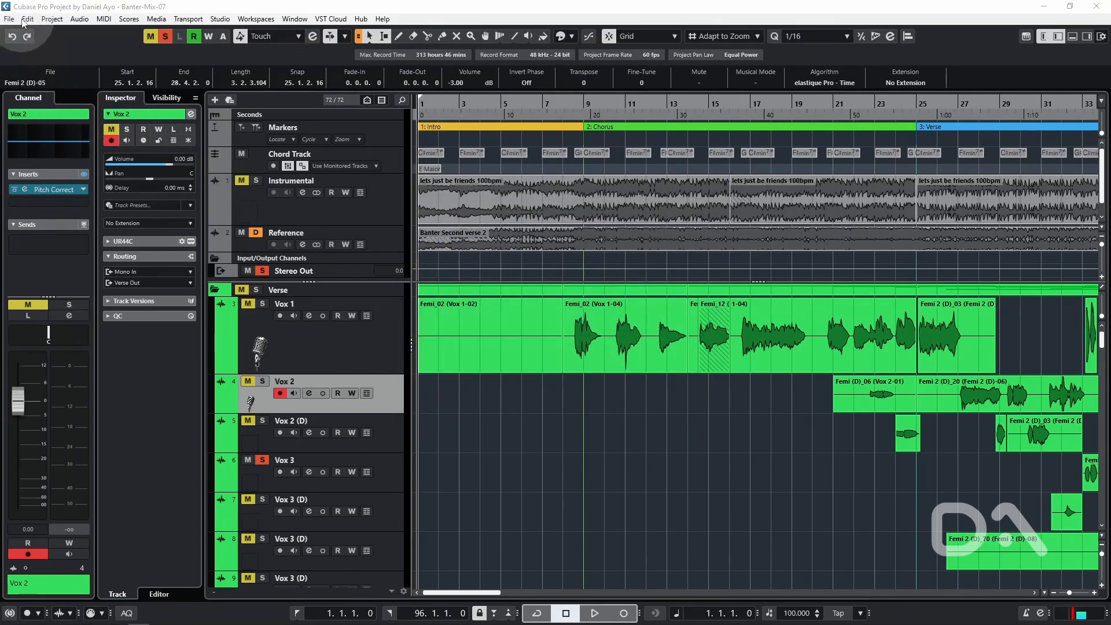
# Step: Set audio import to Use Settings with Copy All Files and Convert to Project Settings
pyautogui.click(27, 19)
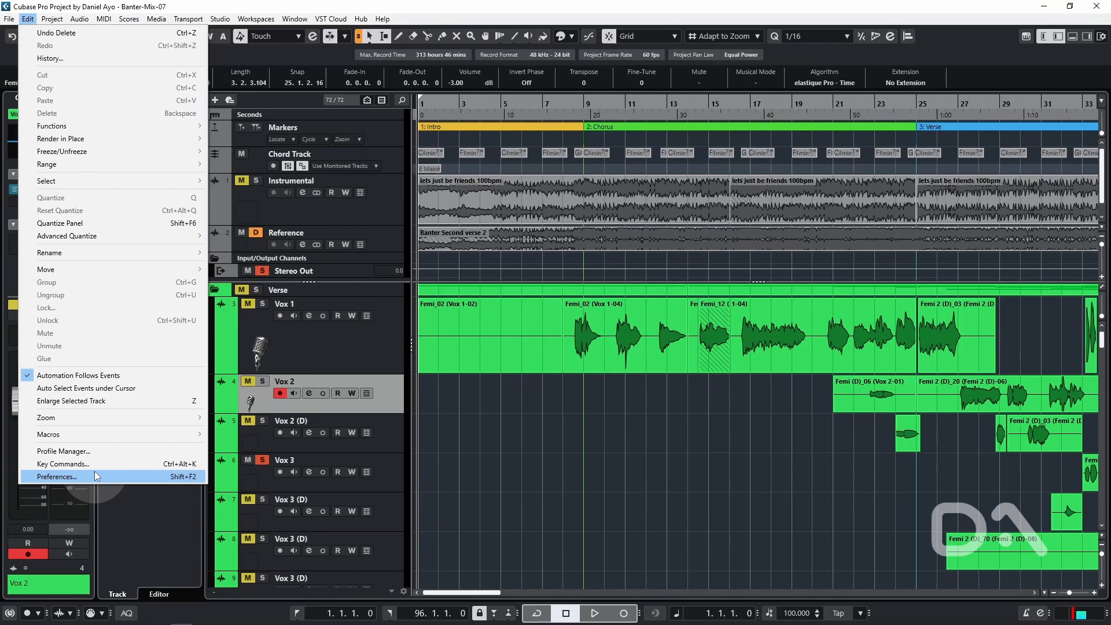
pyautogui.click(56, 476)
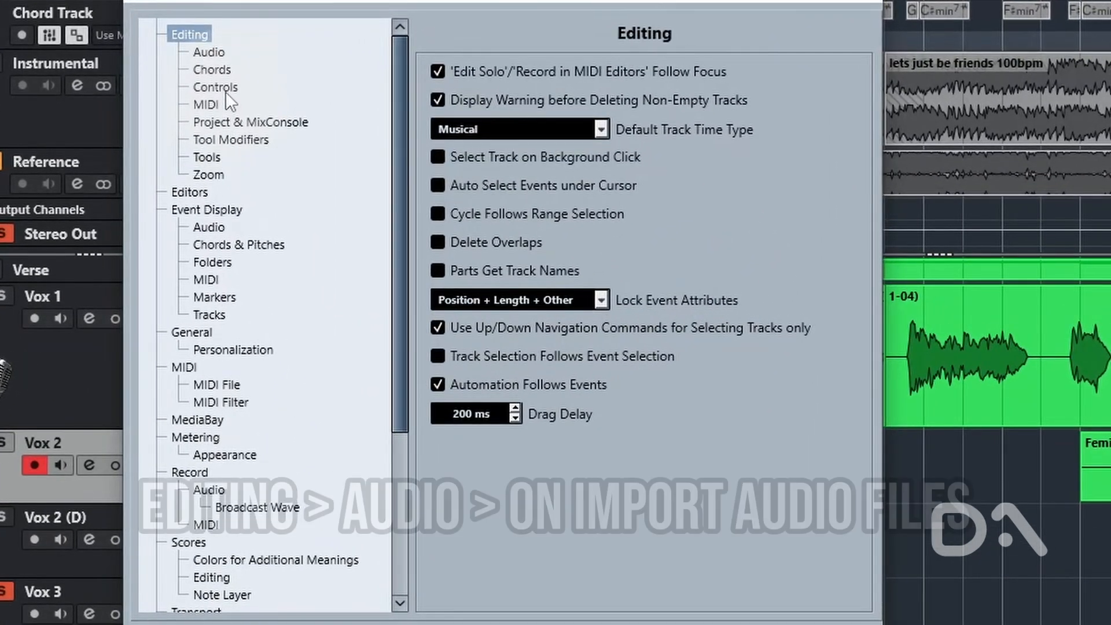
pyautogui.click(209, 51)
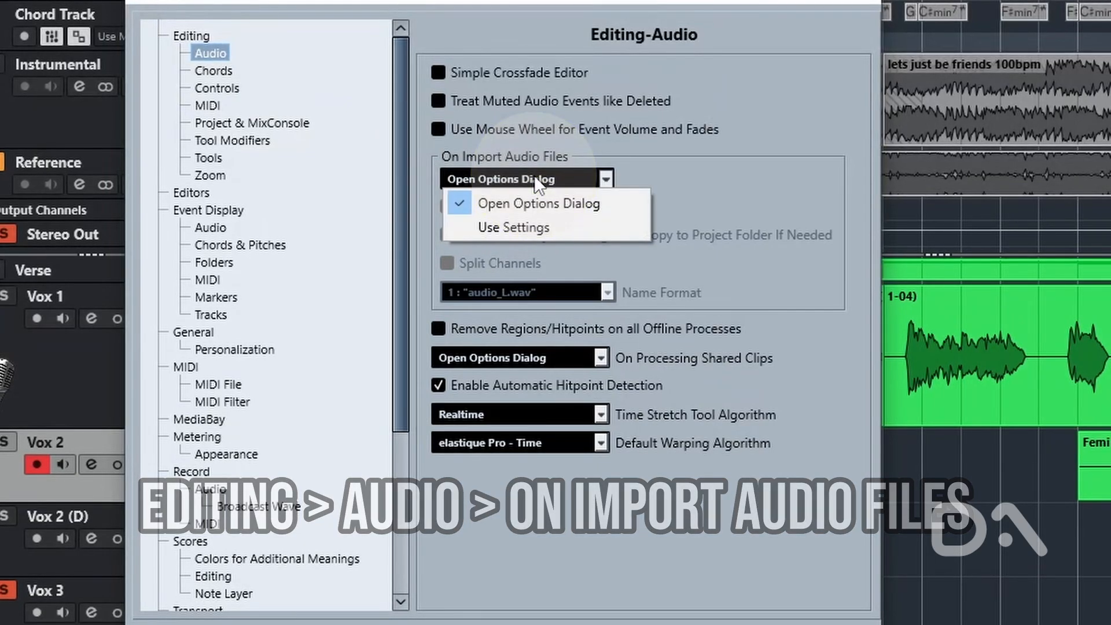
pyautogui.click(512, 227)
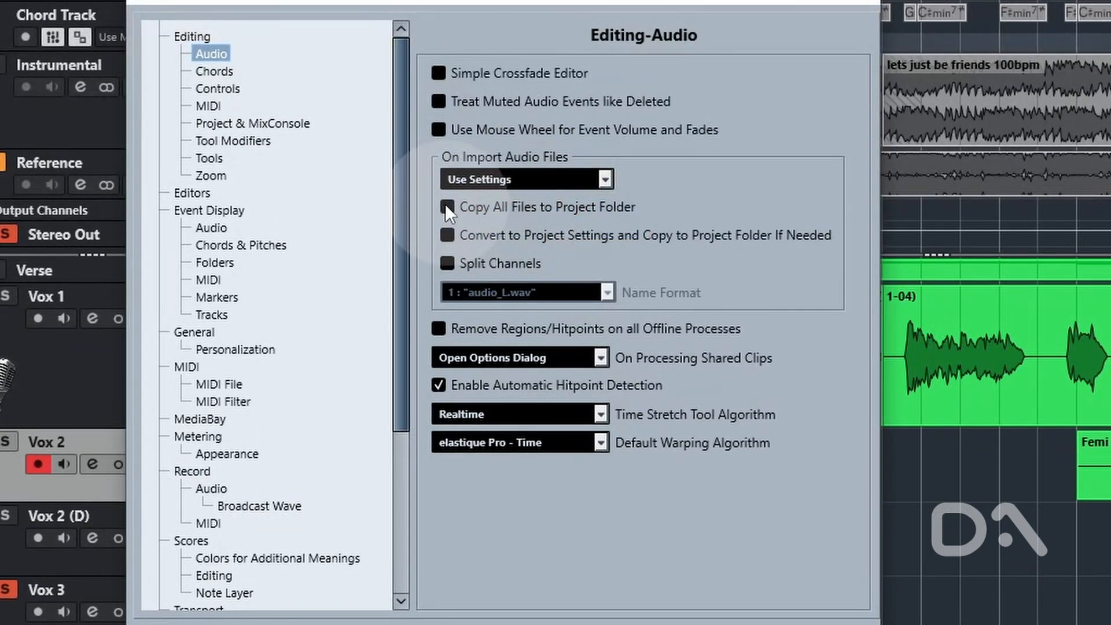
pyautogui.click(447, 208)
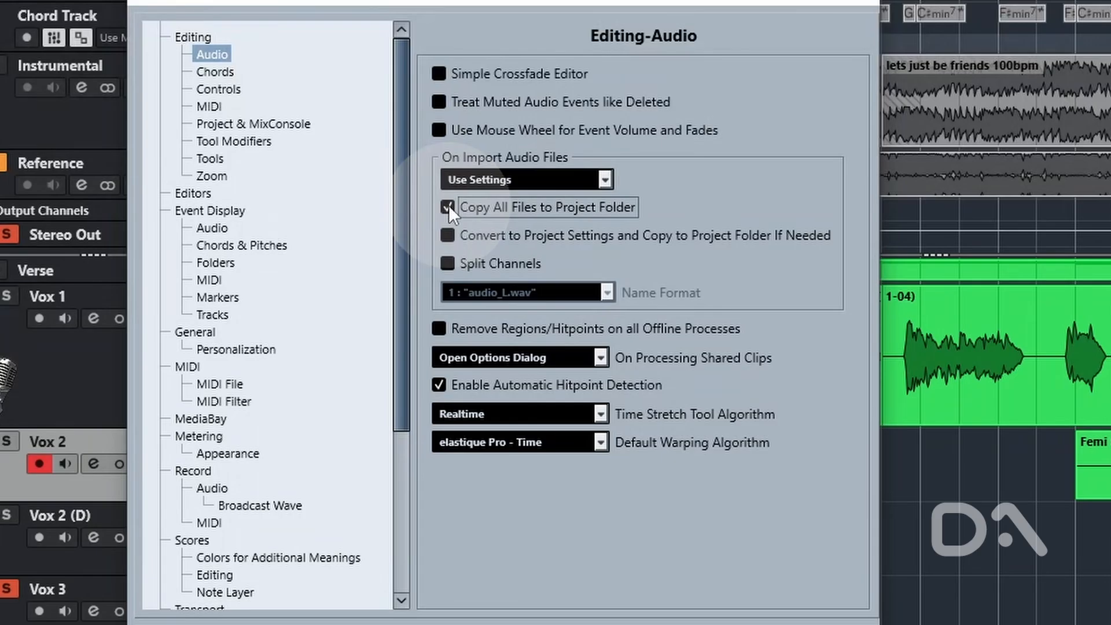
pyautogui.click(447, 235)
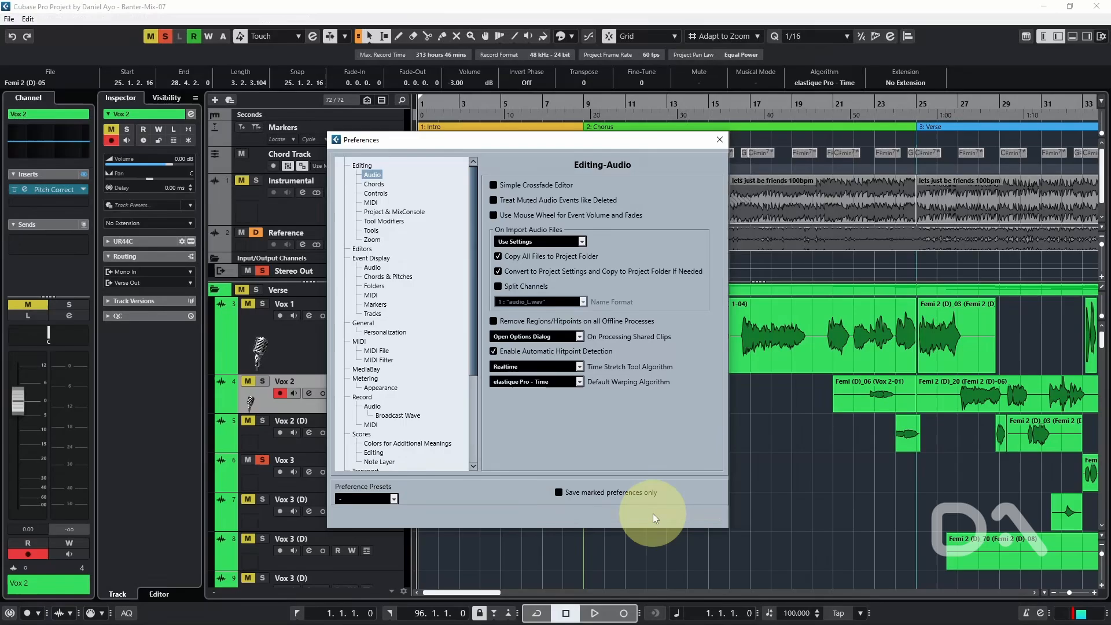
pyautogui.click(718, 139)
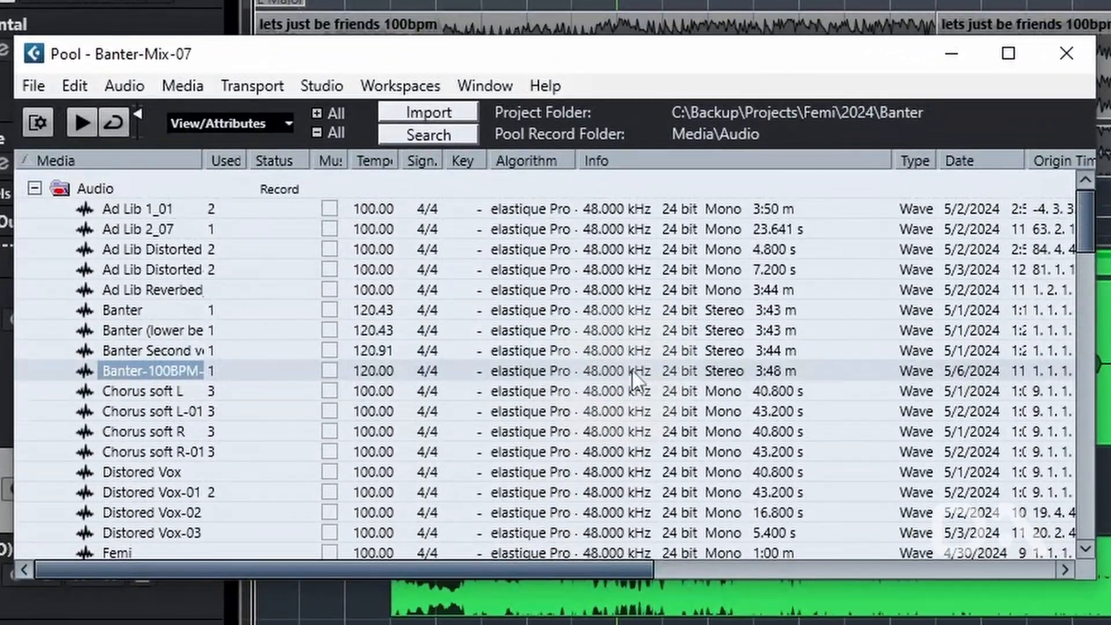
pyautogui.moveTo(701, 386)
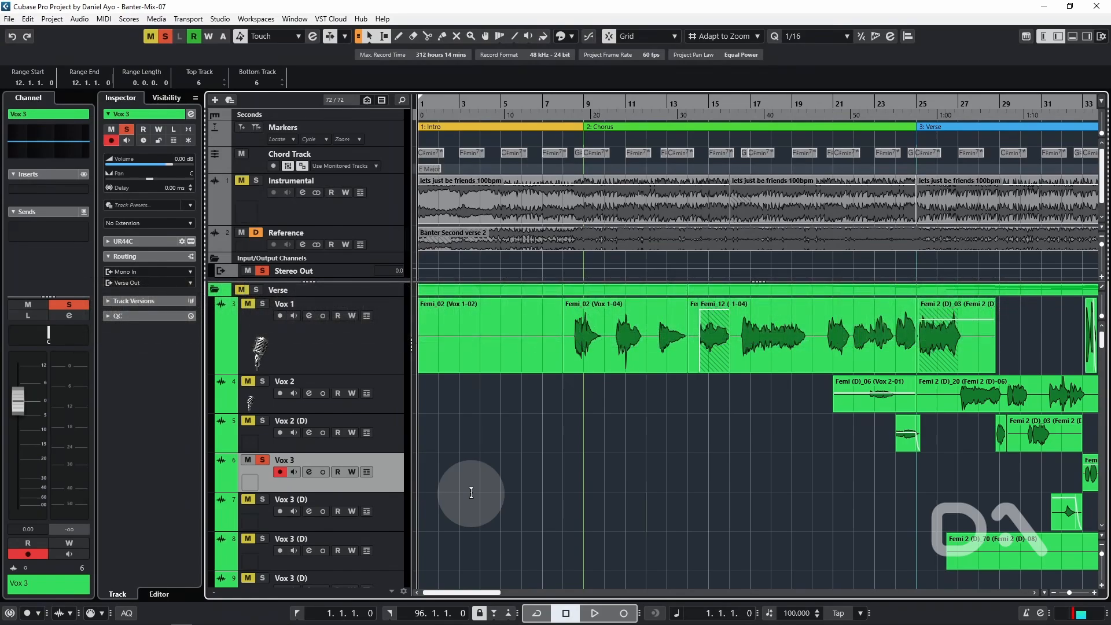
# Step: Arm Vox 3 by selecting it, then move recording over to Vox 2 (D)
pyautogui.click(594, 613)
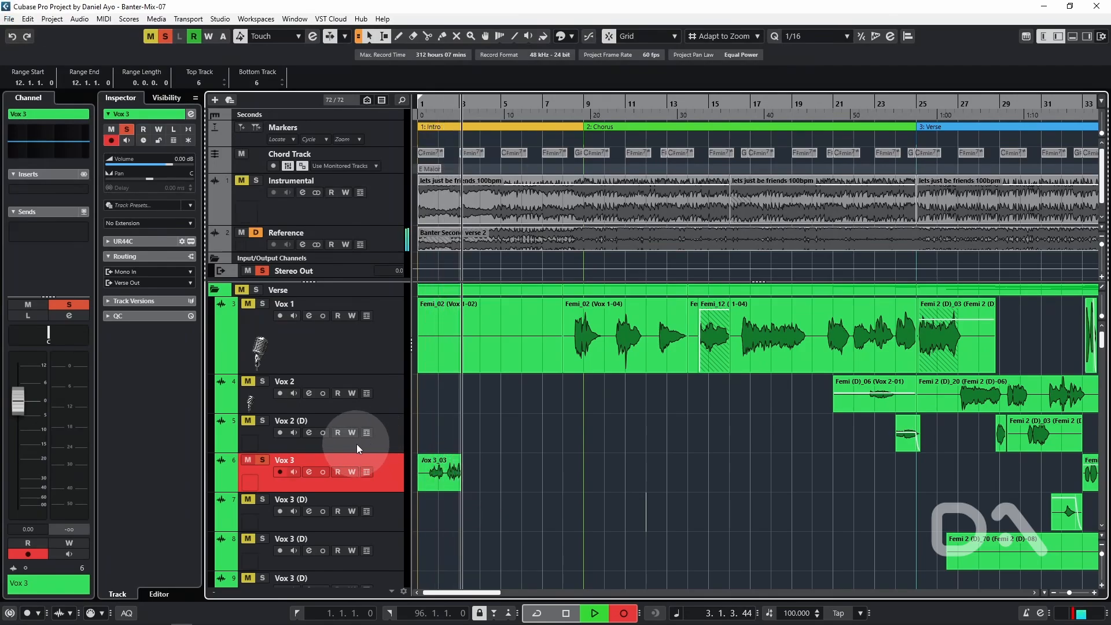
pyautogui.click(319, 433)
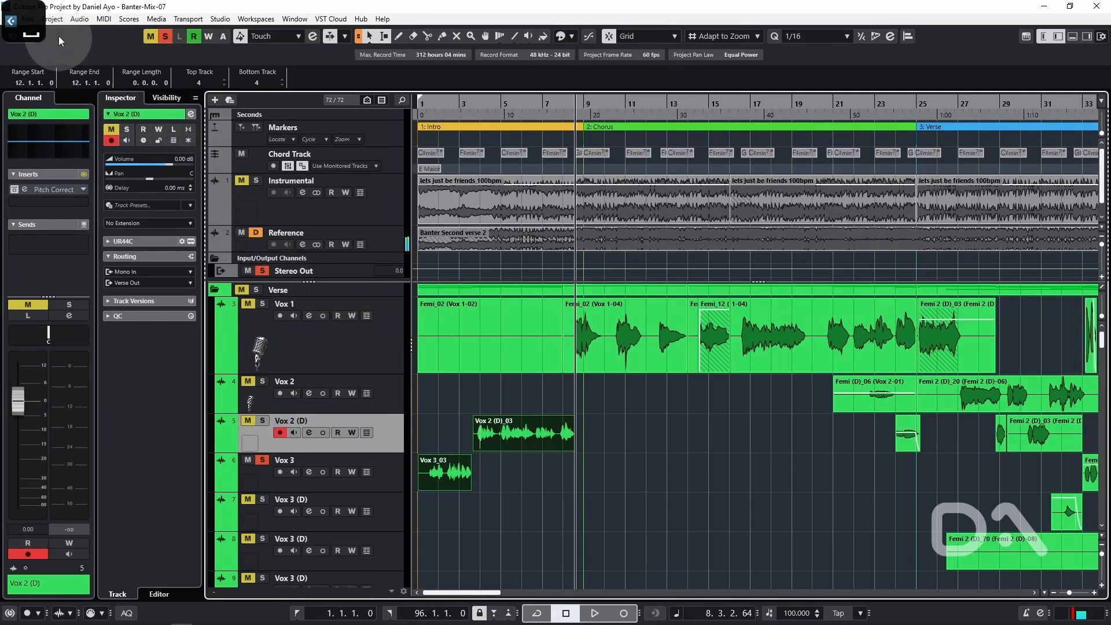
# Step: Untick 'Enable Record on Selected Audio Track' under Editing > Project & MixConsole
pyautogui.click(56, 476)
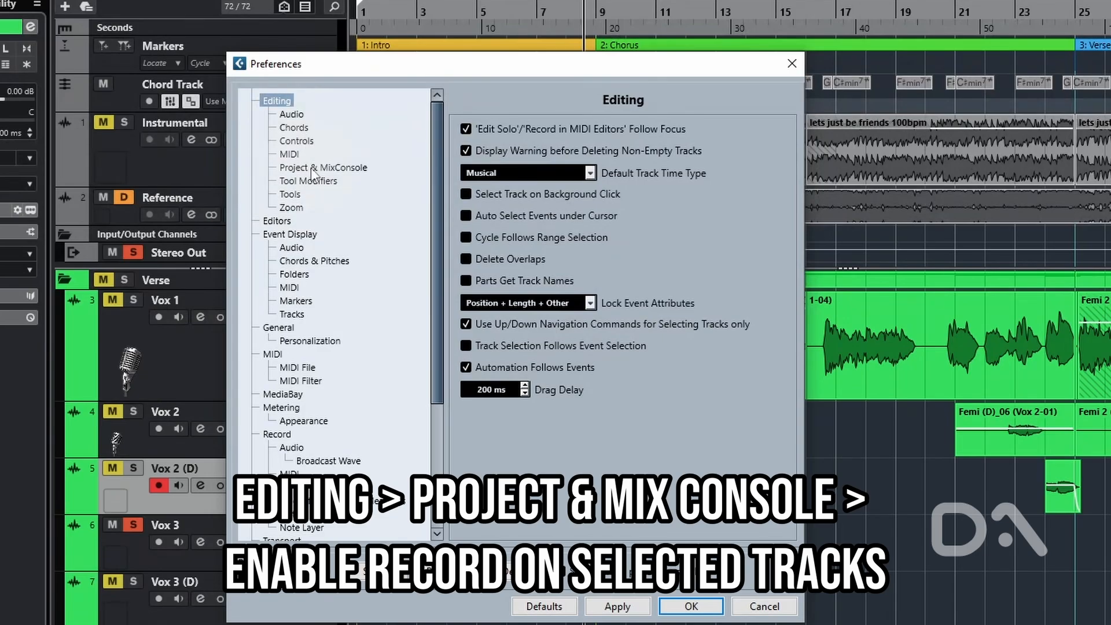
pyautogui.click(323, 167)
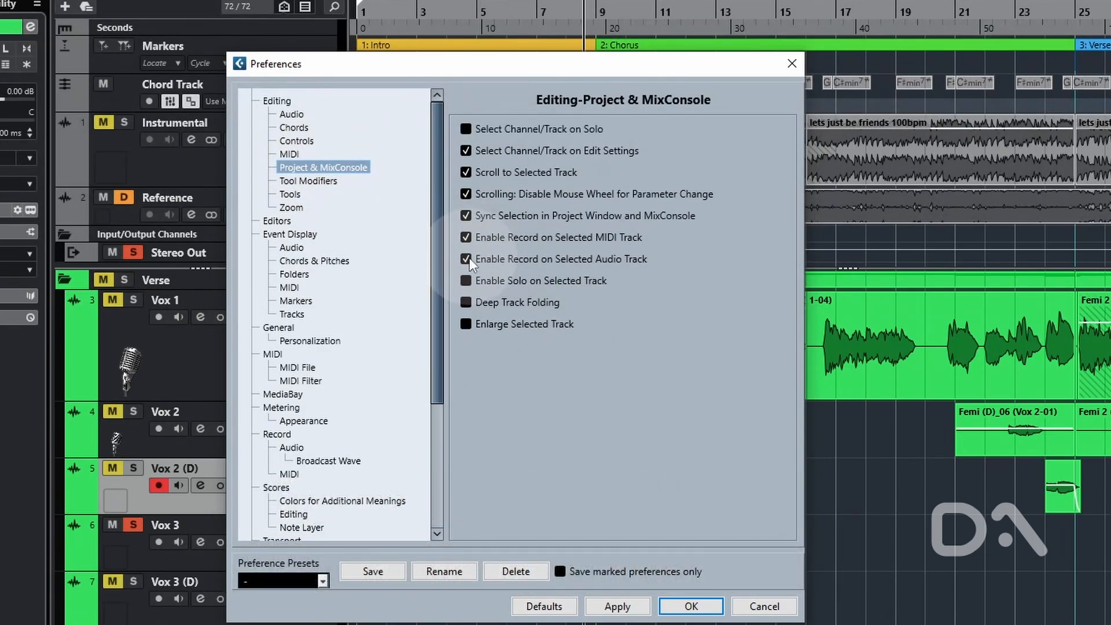
pyautogui.click(465, 259)
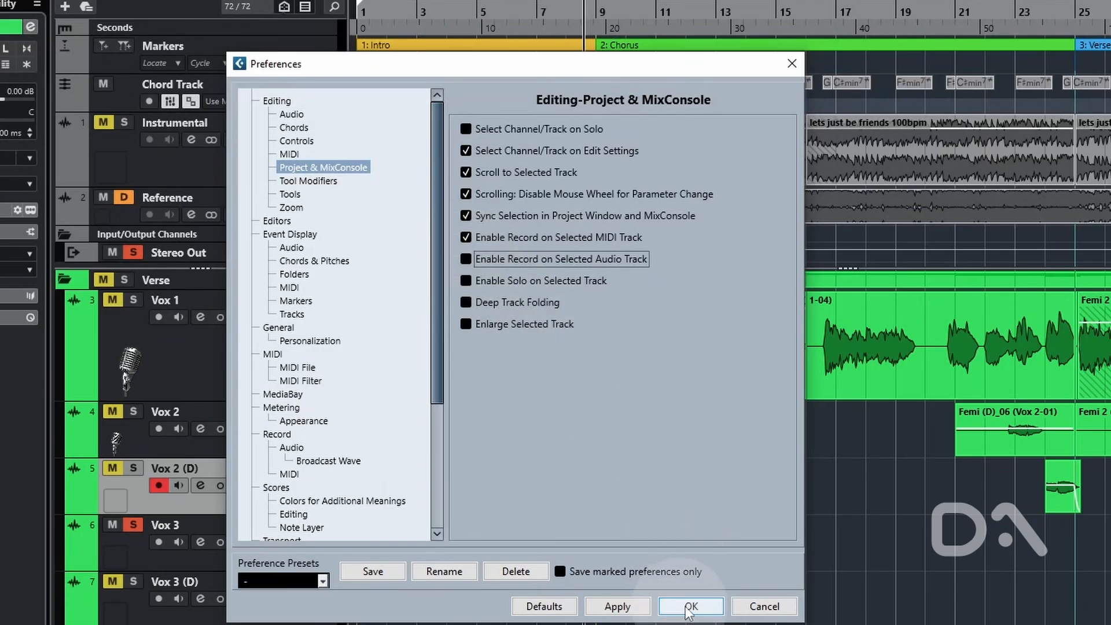
# Step: Close Preferences and select Vox 3, then Vox 2, to check selection no longer arms tracks
pyautogui.click(688, 605)
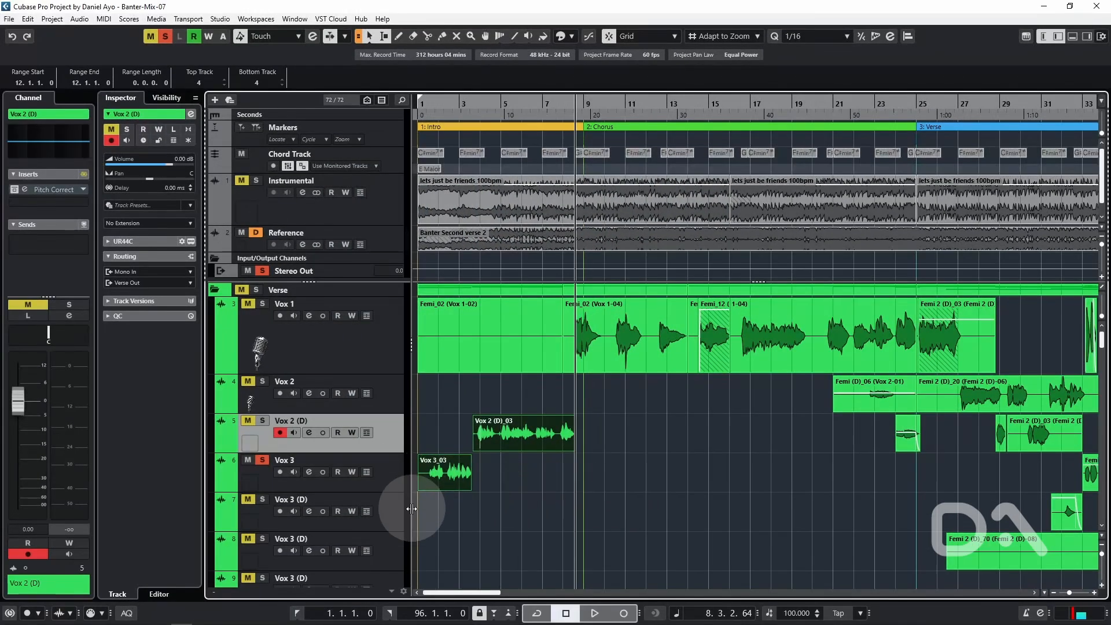
pyautogui.moveTo(394, 489)
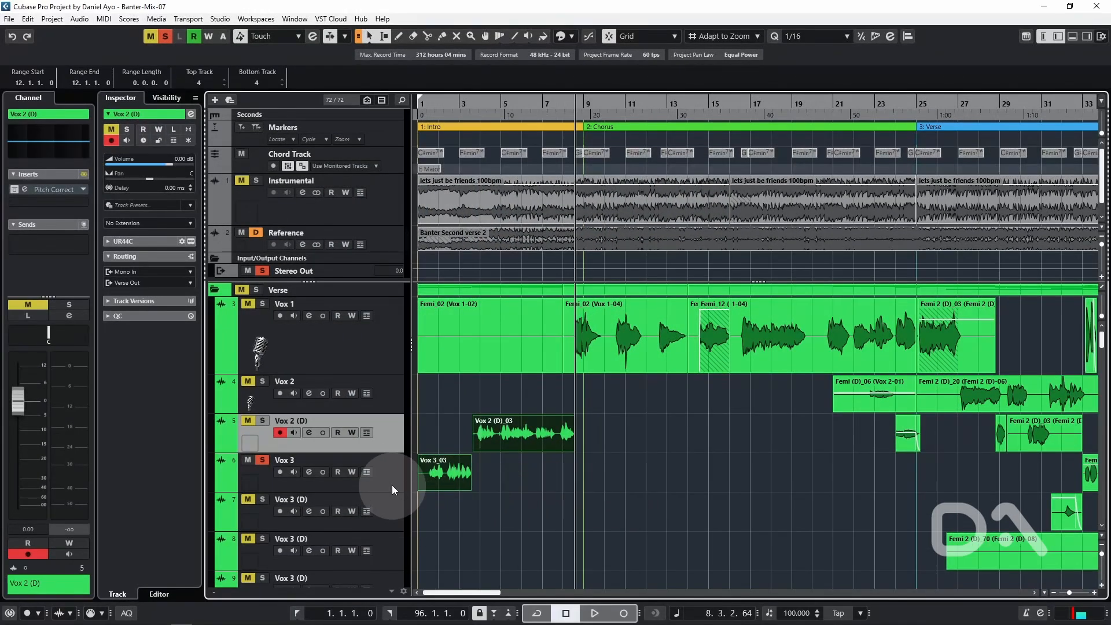
pyautogui.click(261, 471)
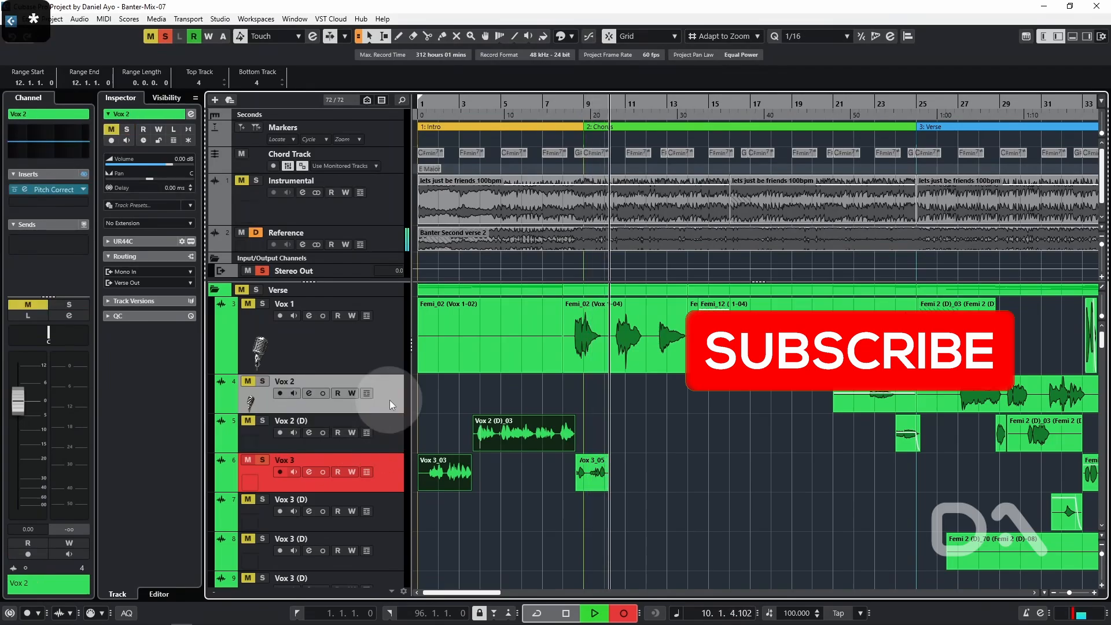
pyautogui.click(283, 303)
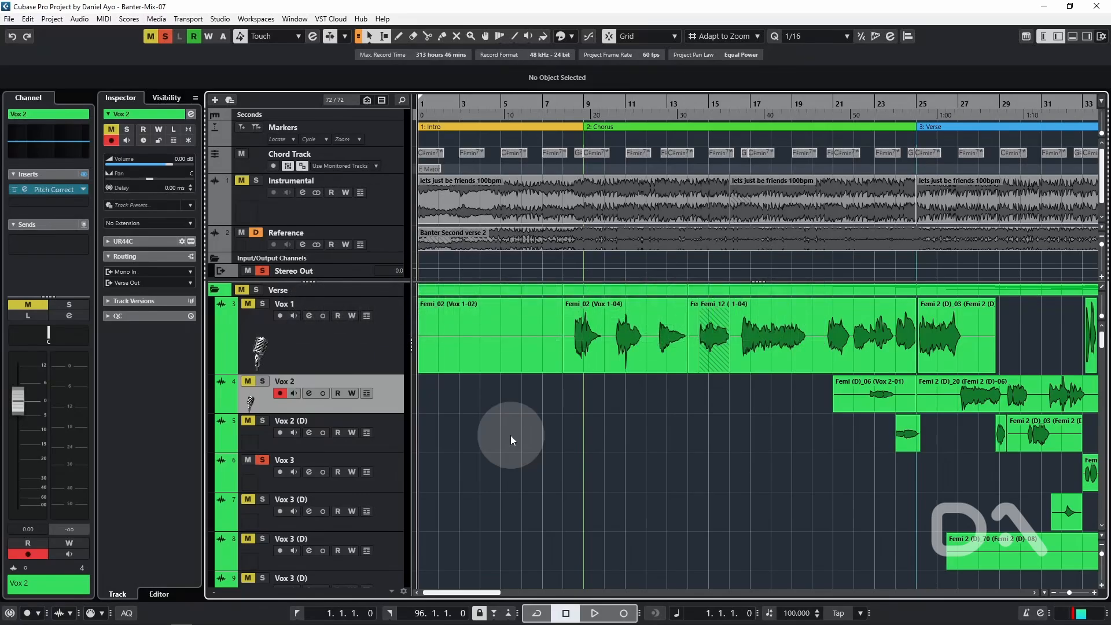
pyautogui.press('alt+shift')
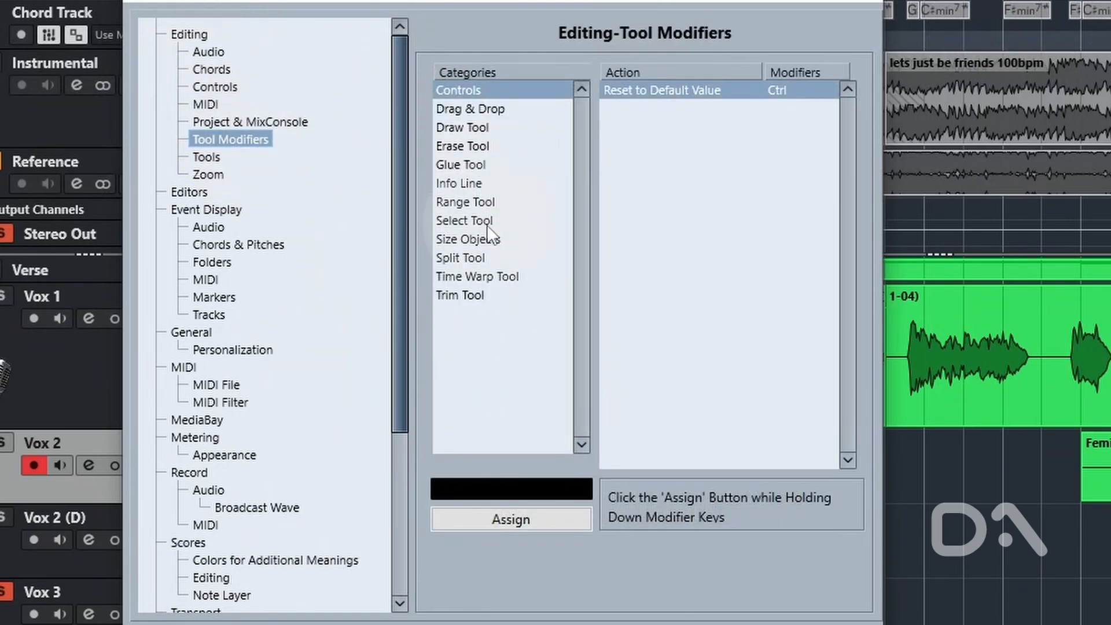
# Step: Assign Alt+Shift to the Select Tool's Set Cursor Position and close Preferences
pyautogui.click(464, 220)
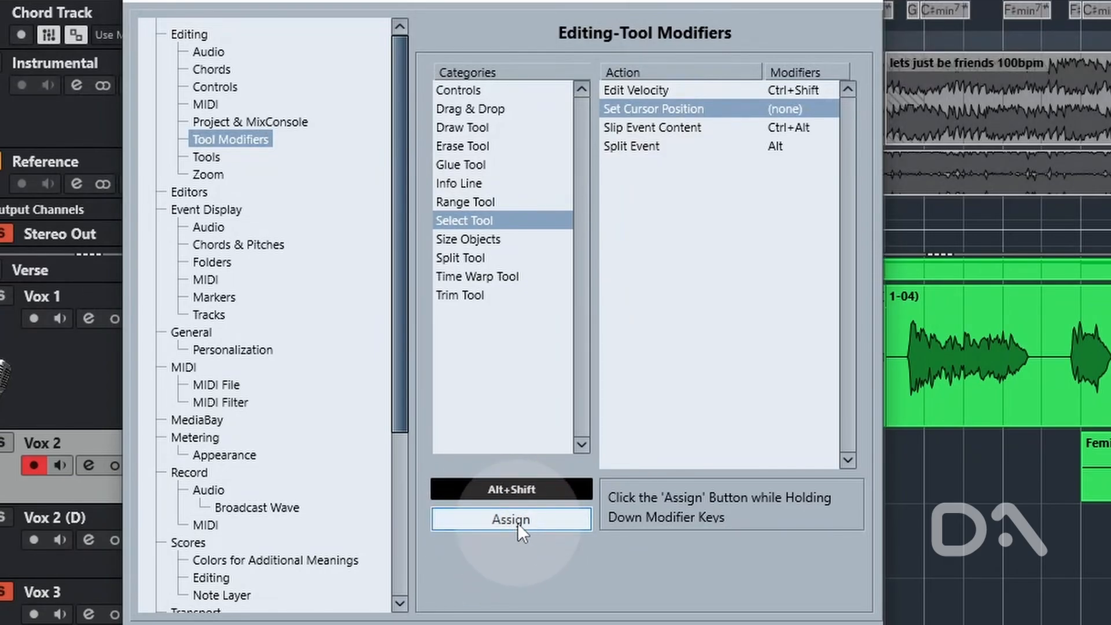
pyautogui.click(510, 518)
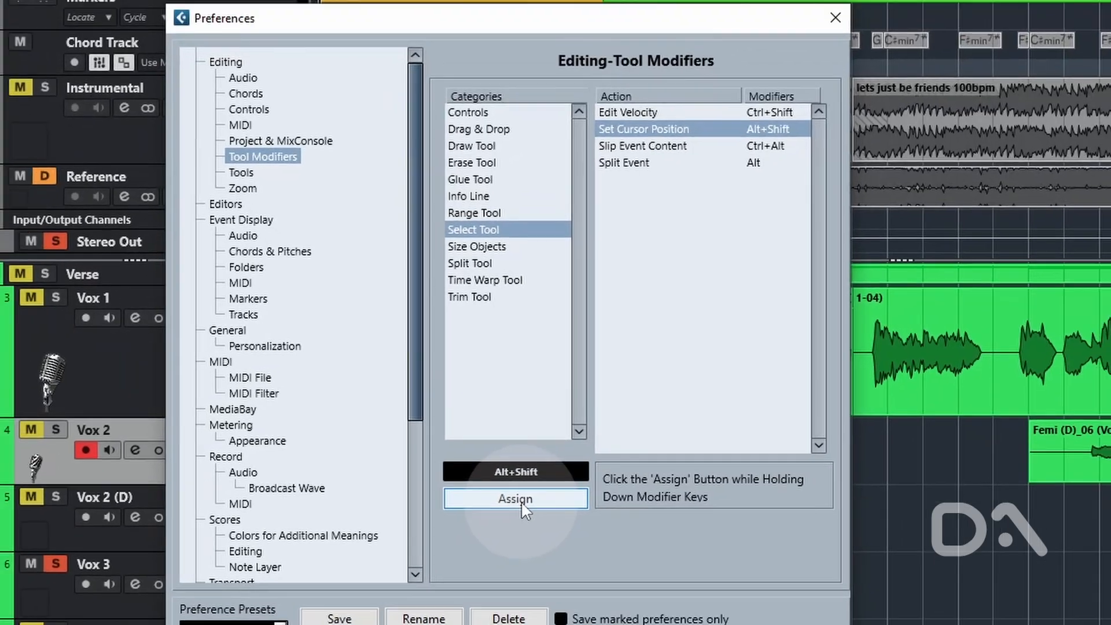
pyautogui.click(834, 17)
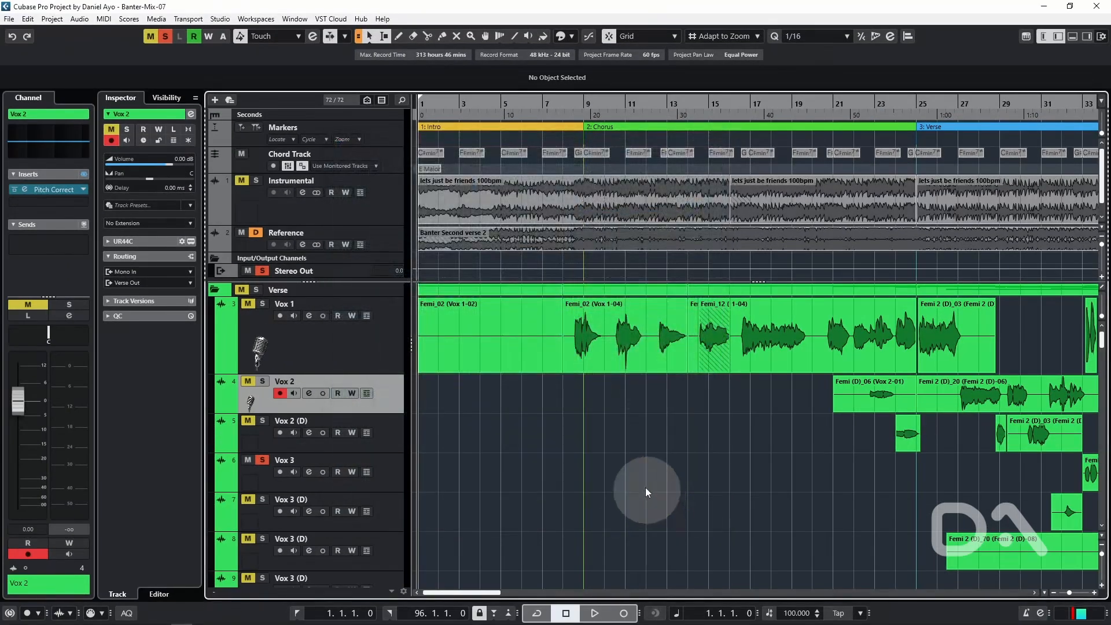
pyautogui.moveTo(535, 414)
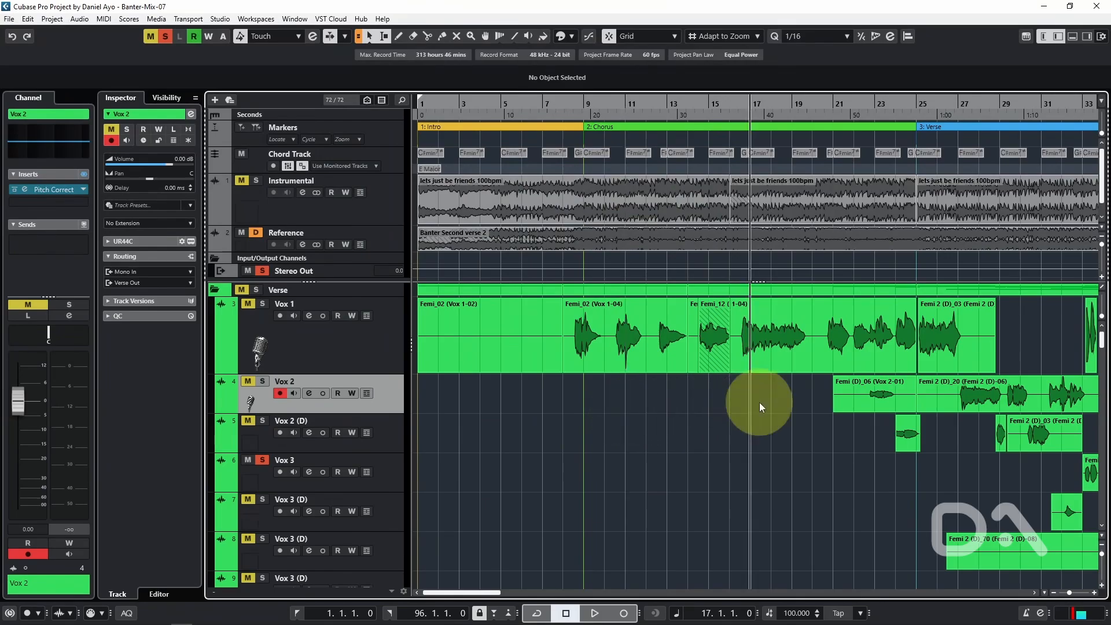
# Step: Move the project cursor to bar 7, then to bar 9, with the new modifier
pyautogui.click(496, 390)
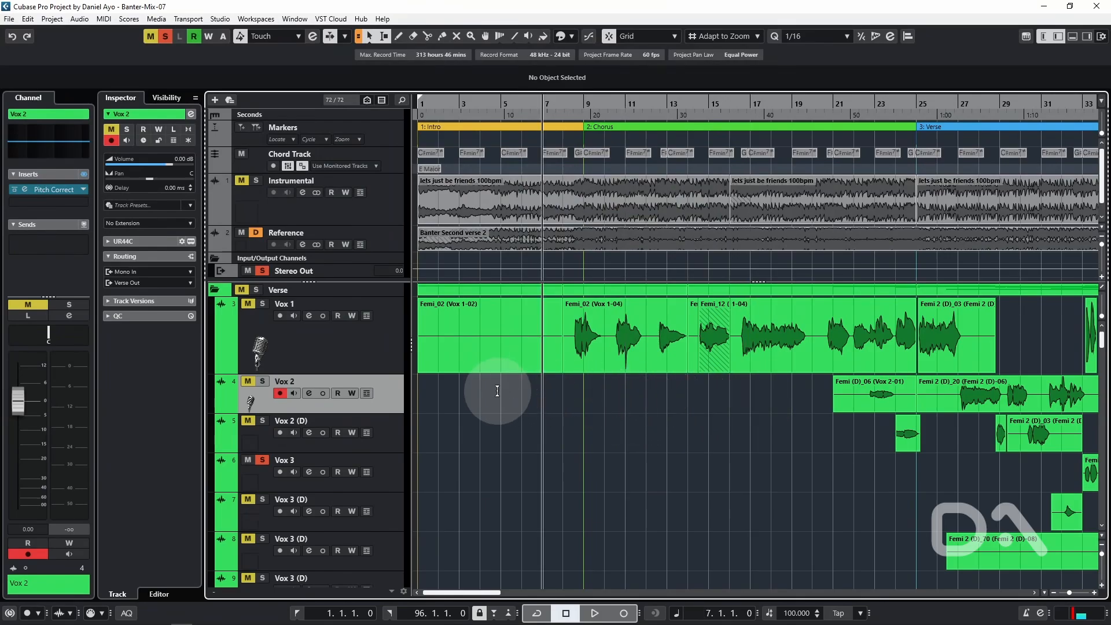
pyautogui.moveTo(598, 411)
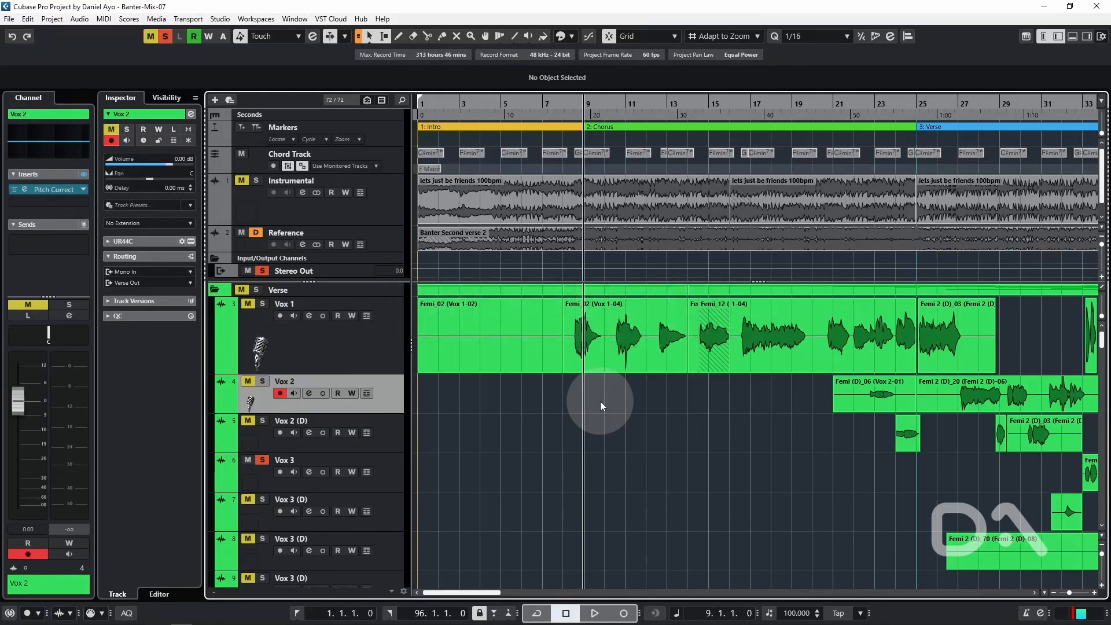
pyautogui.click(28, 18)
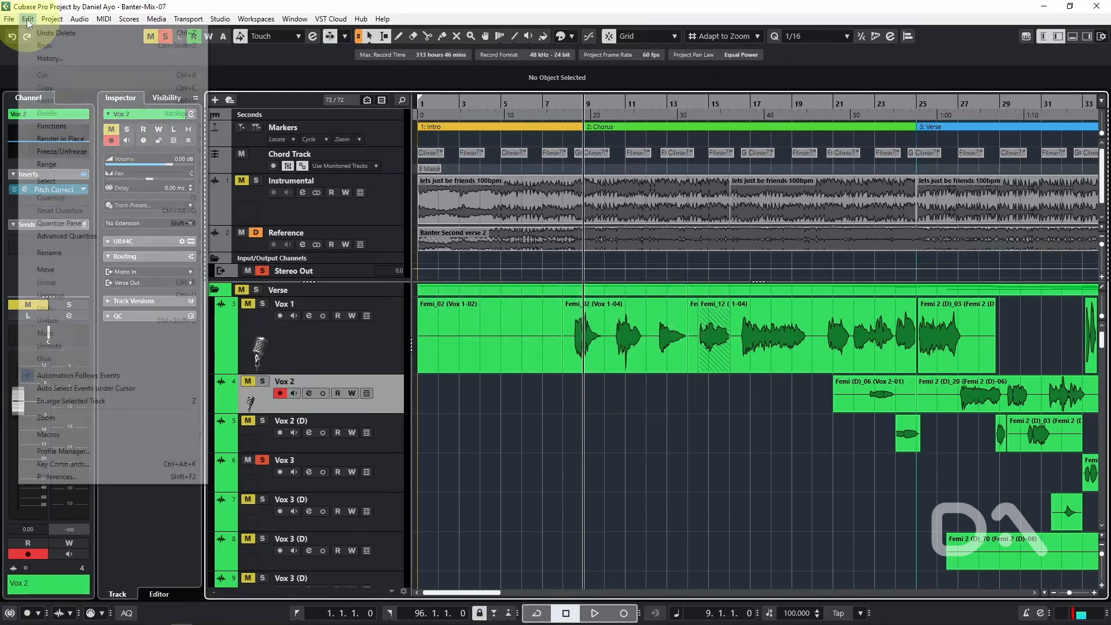
# Step: In Tool Modifiers preferences, show the Size Objects actions and select Time Stretch
pyautogui.click(60, 476)
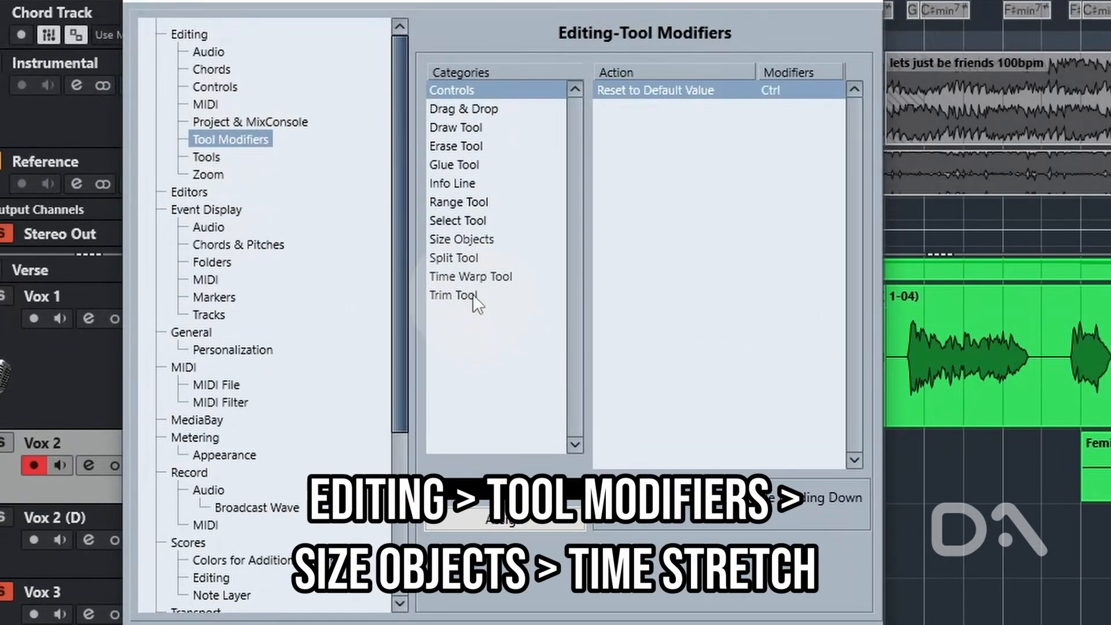
pyautogui.click(461, 239)
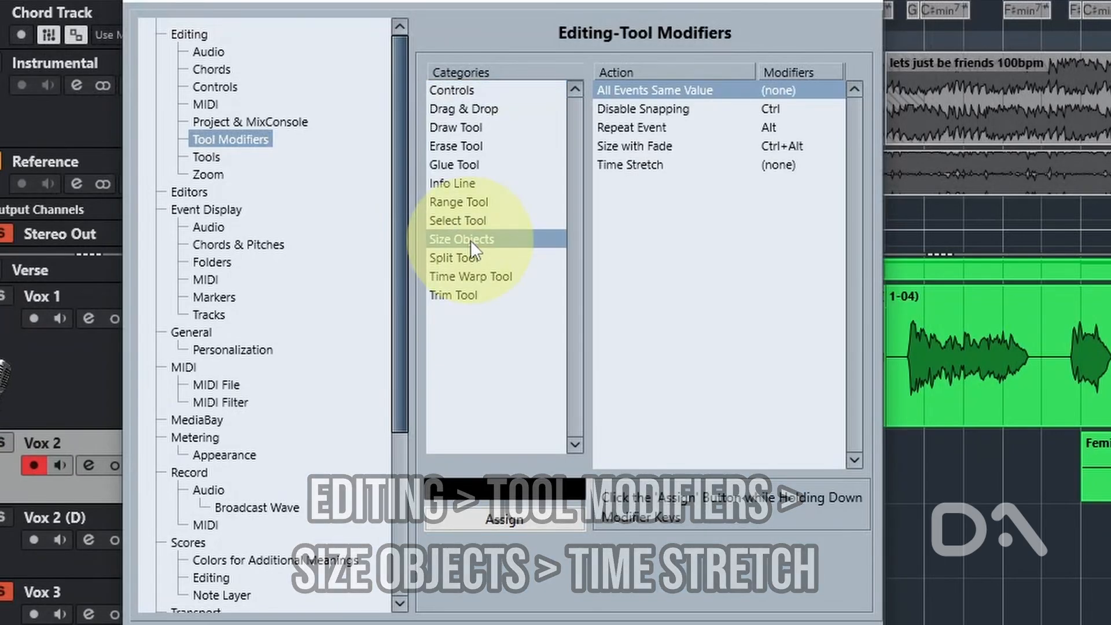
pyautogui.click(629, 164)
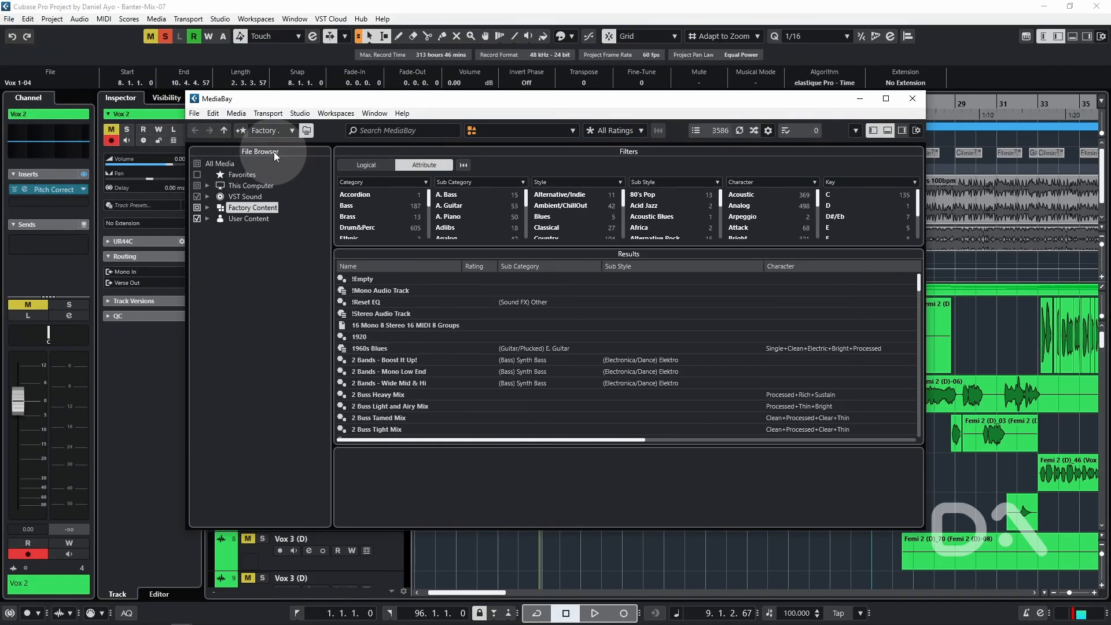
# Step: Browse the VST Sound library in MediaBay, whose results stop at 10000 items
pyautogui.click(244, 196)
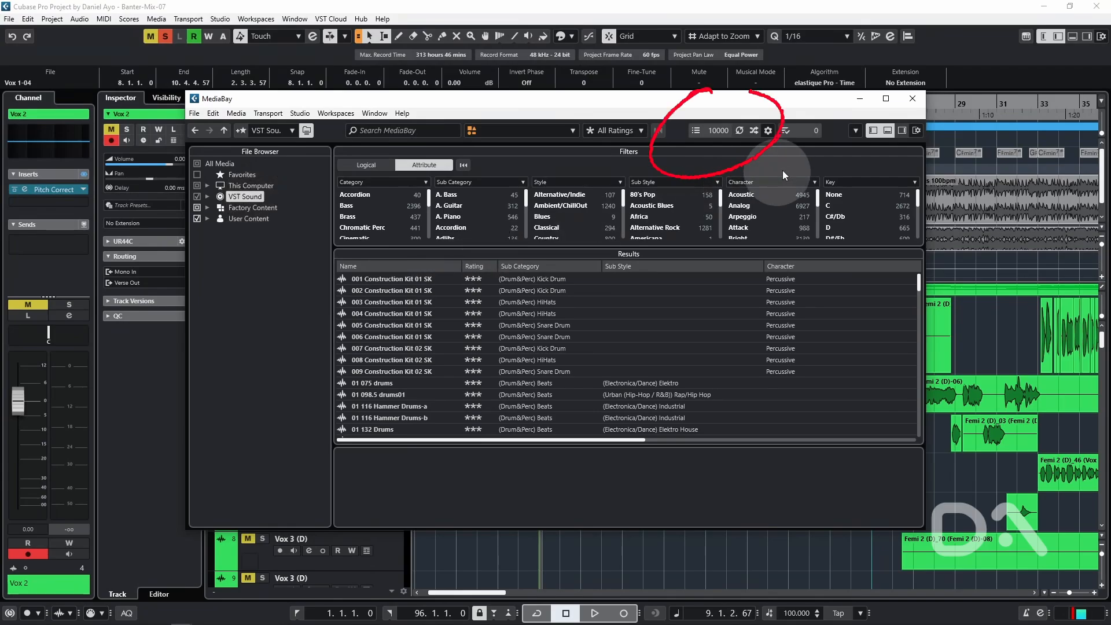
pyautogui.moveTo(719, 135)
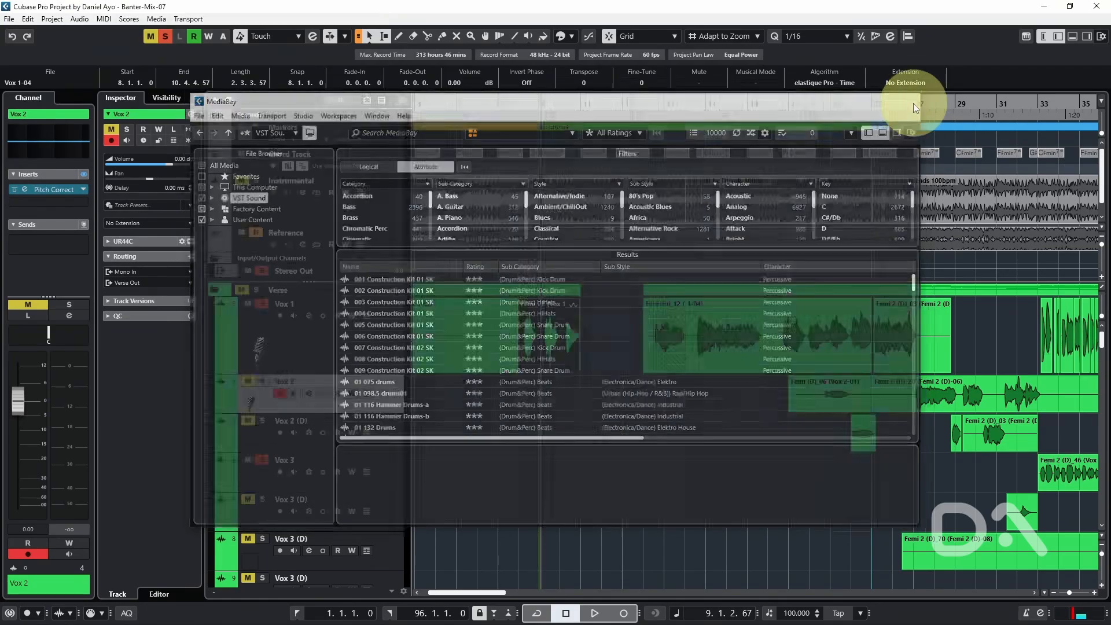
# Step: Raise MediaBay's 'Maximum Items in Results List' preference, entering 50000
pyautogui.click(28, 19)
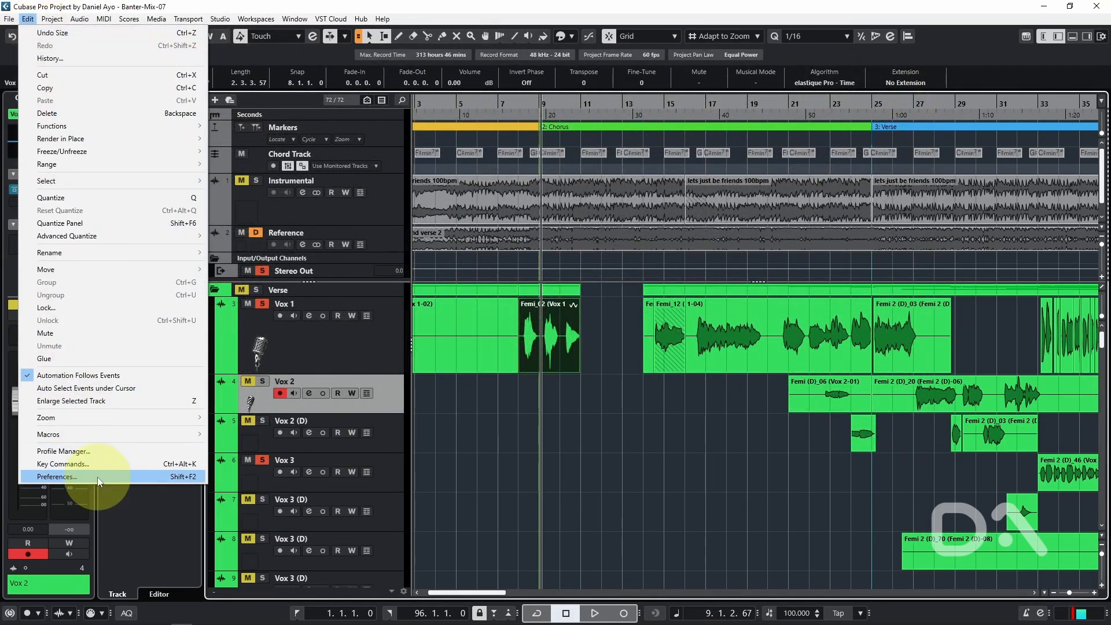
pyautogui.click(56, 476)
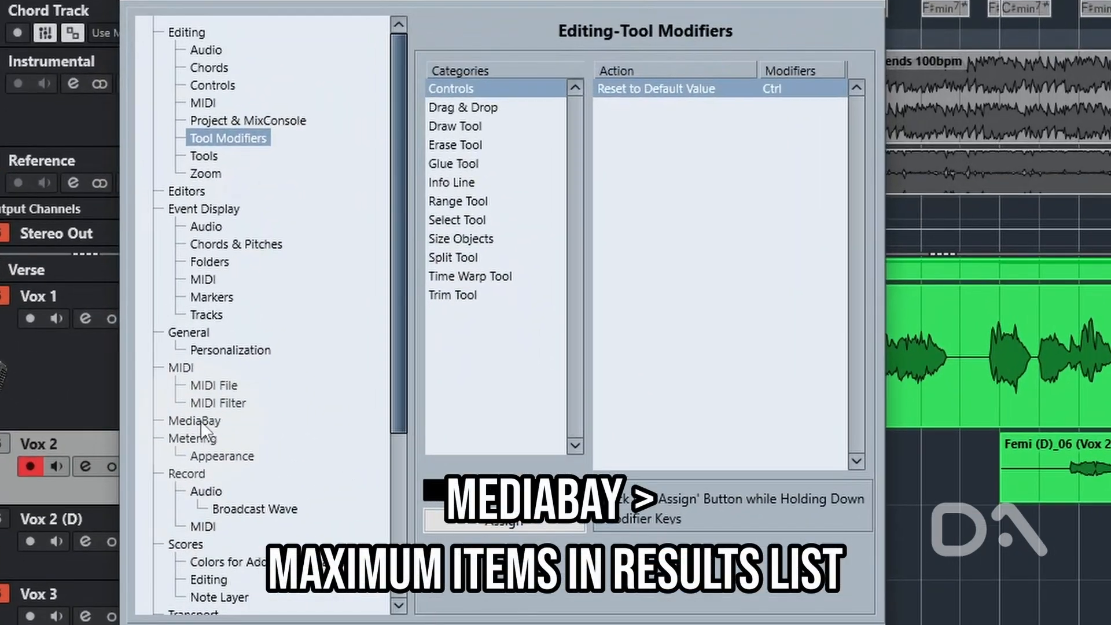
pyautogui.click(194, 420)
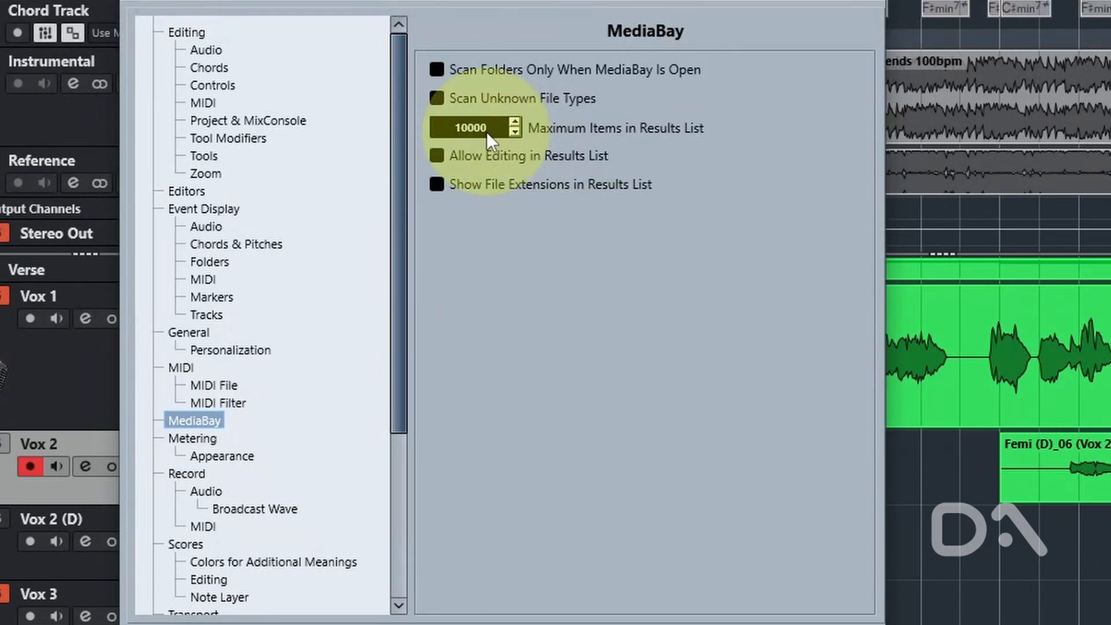
pyautogui.write('500')
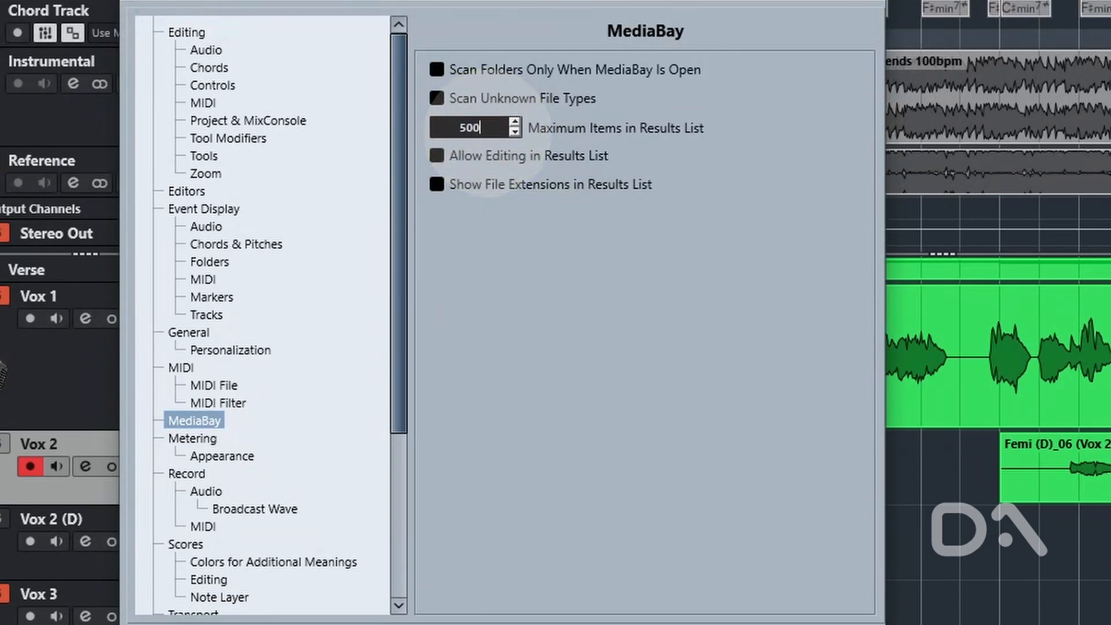
pyautogui.write('50000')
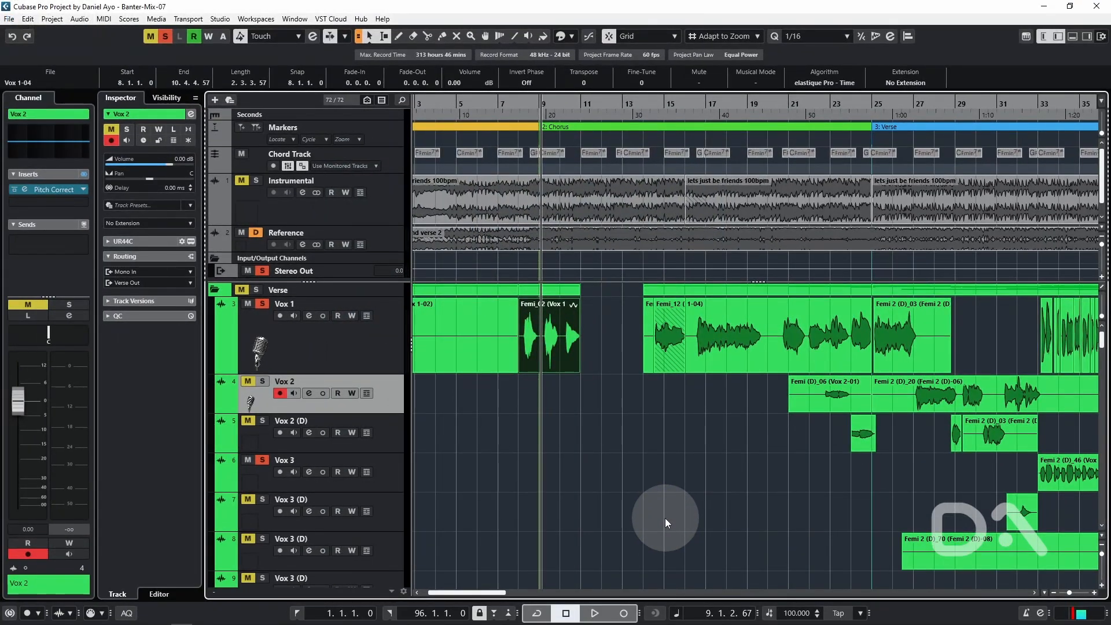
pyautogui.moveTo(644, 505)
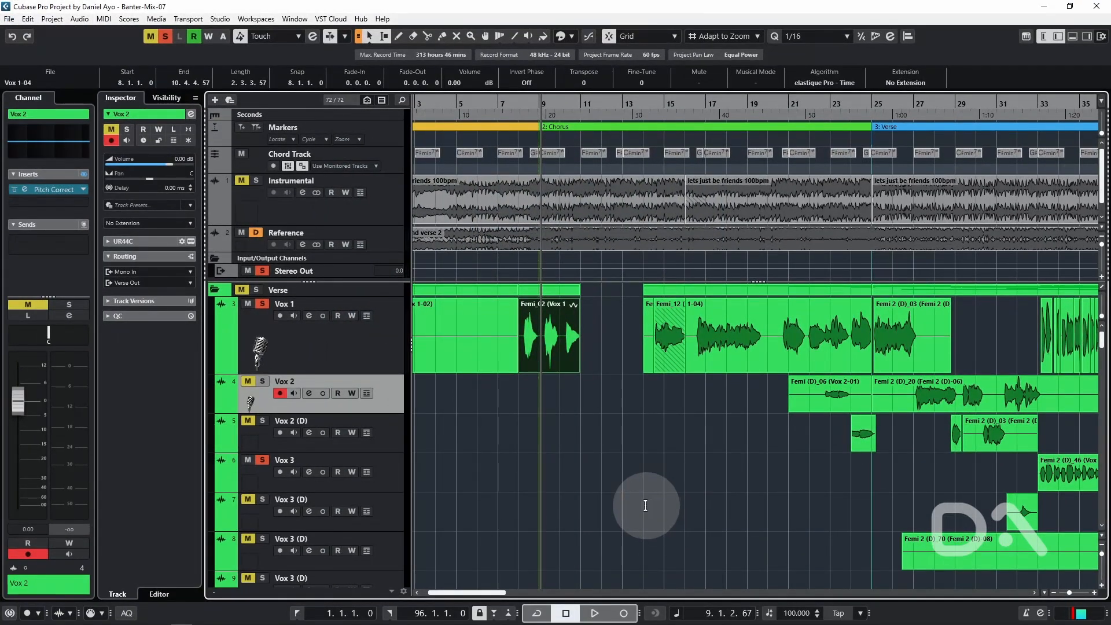
# Step: Reopen MediaBay with F5 to confirm 28777 VST Sound results are listed
pyautogui.press('f5')
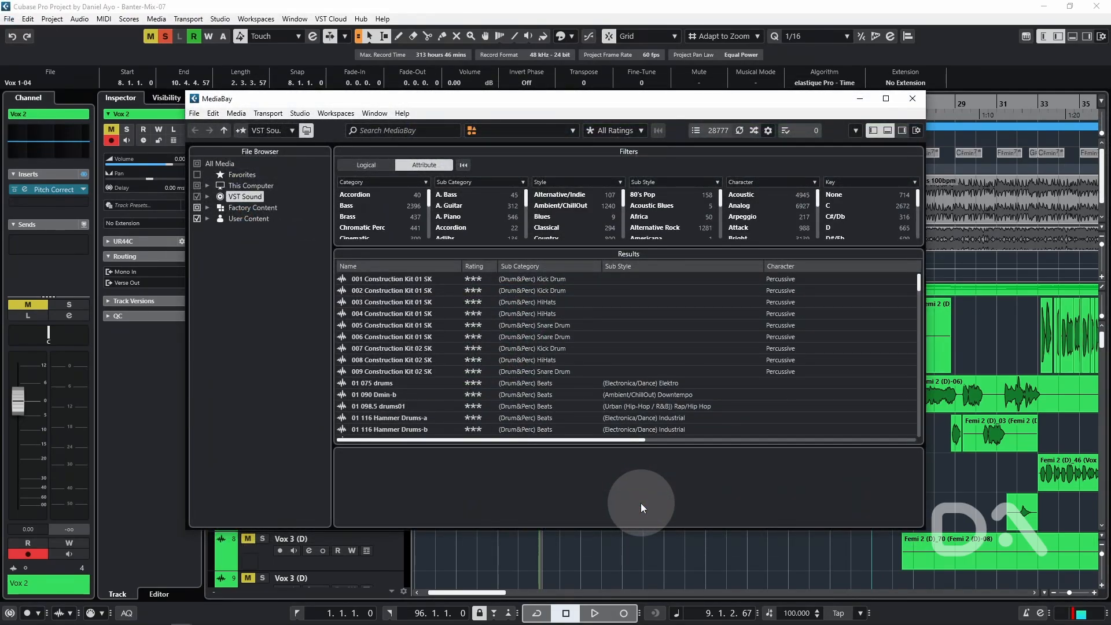
pyautogui.moveTo(254, 314)
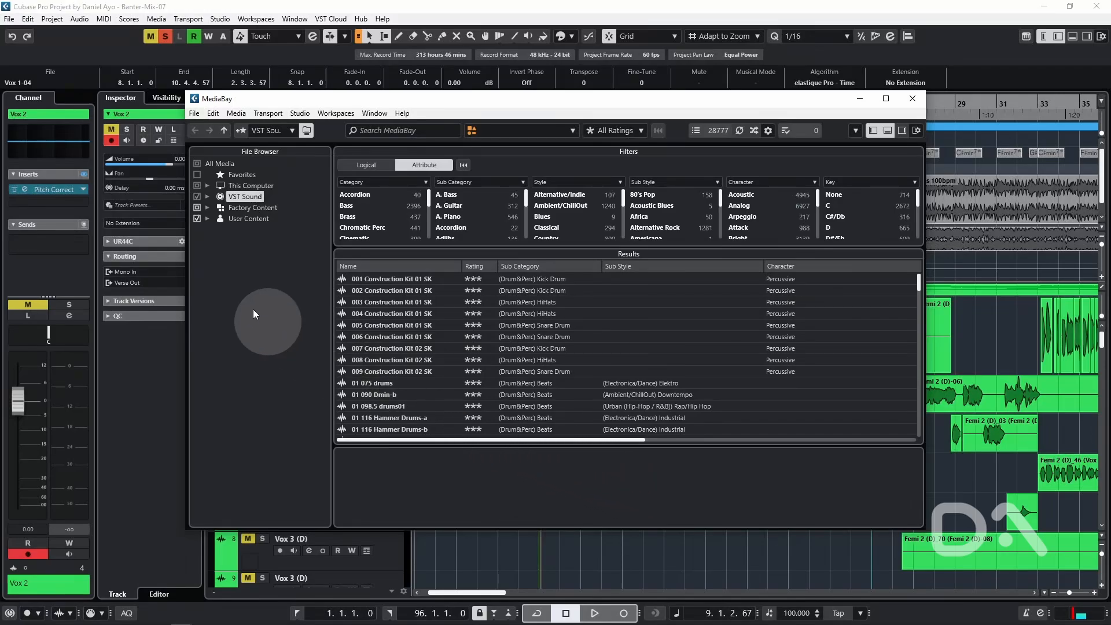
pyautogui.moveTo(730, 158)
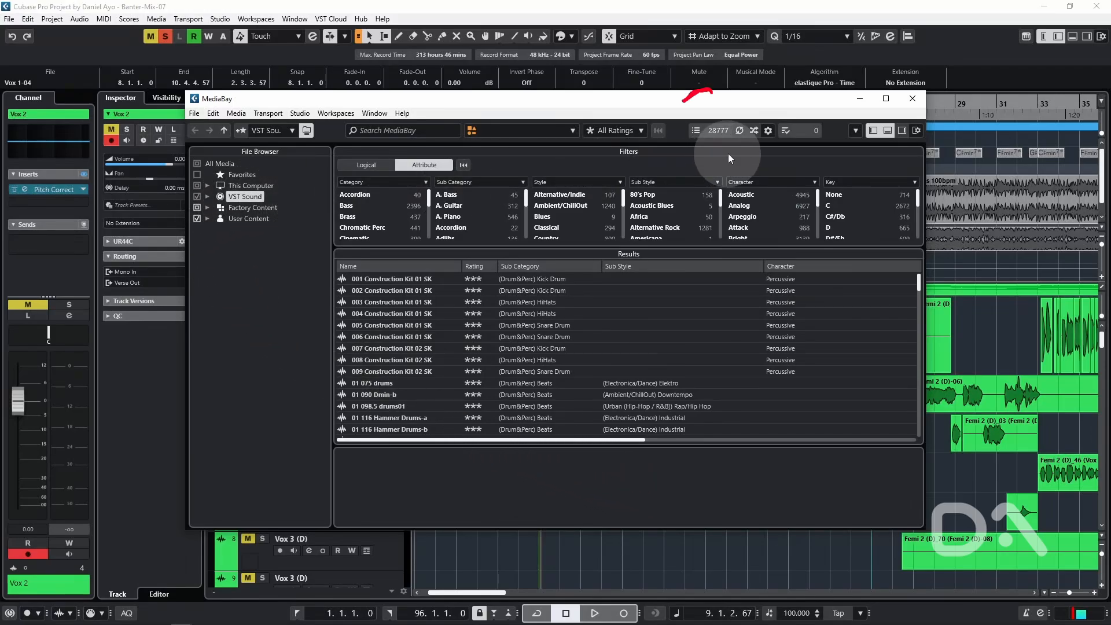